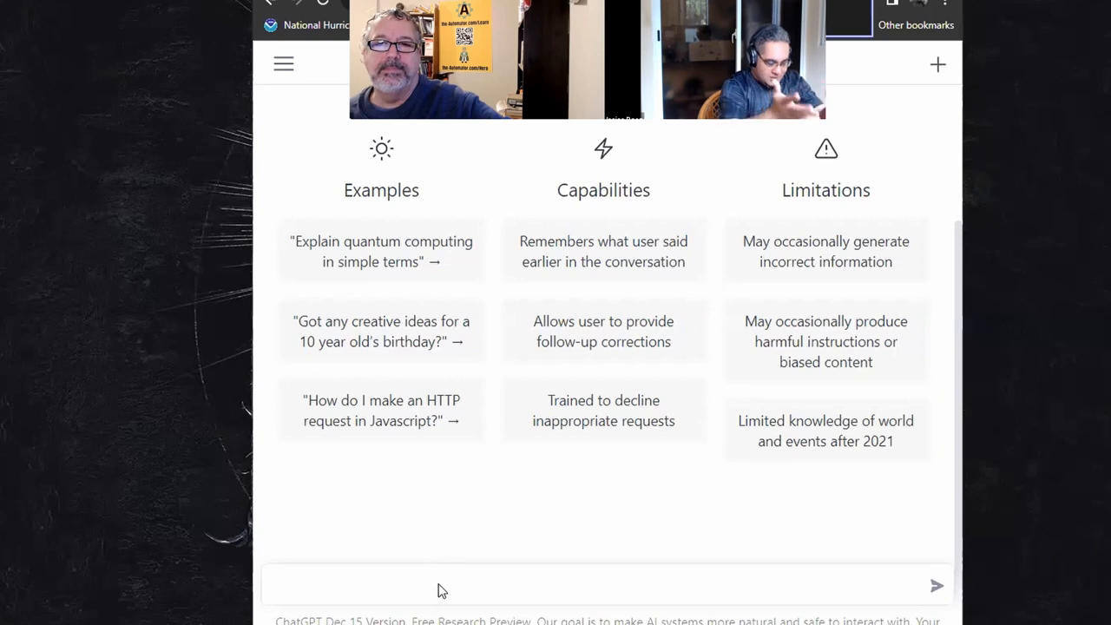
# Write the prompt 'give me an algorithm that would get a folder and find the biggest file and return its name in that folder'
pyautogui.click(475, 584)
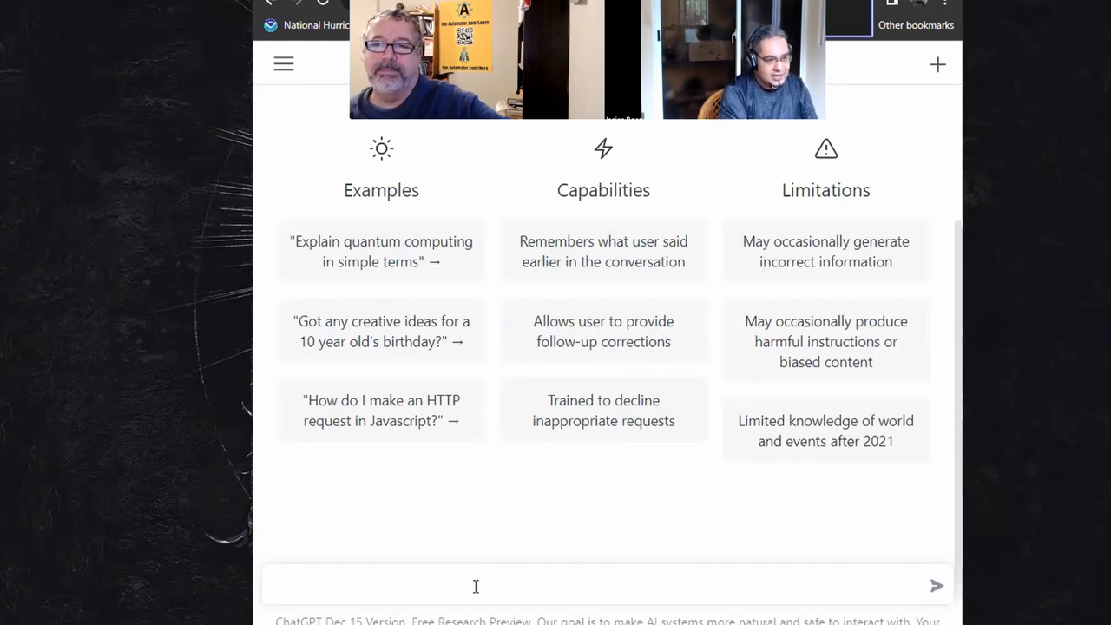
pyautogui.write('give me a')
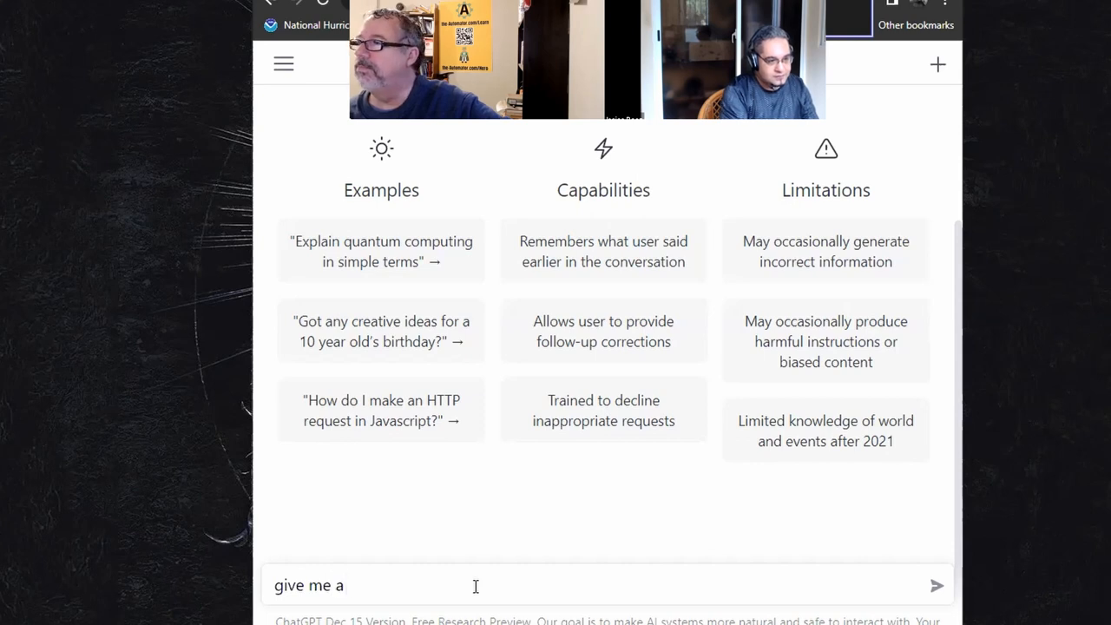
pyautogui.write('n algo')
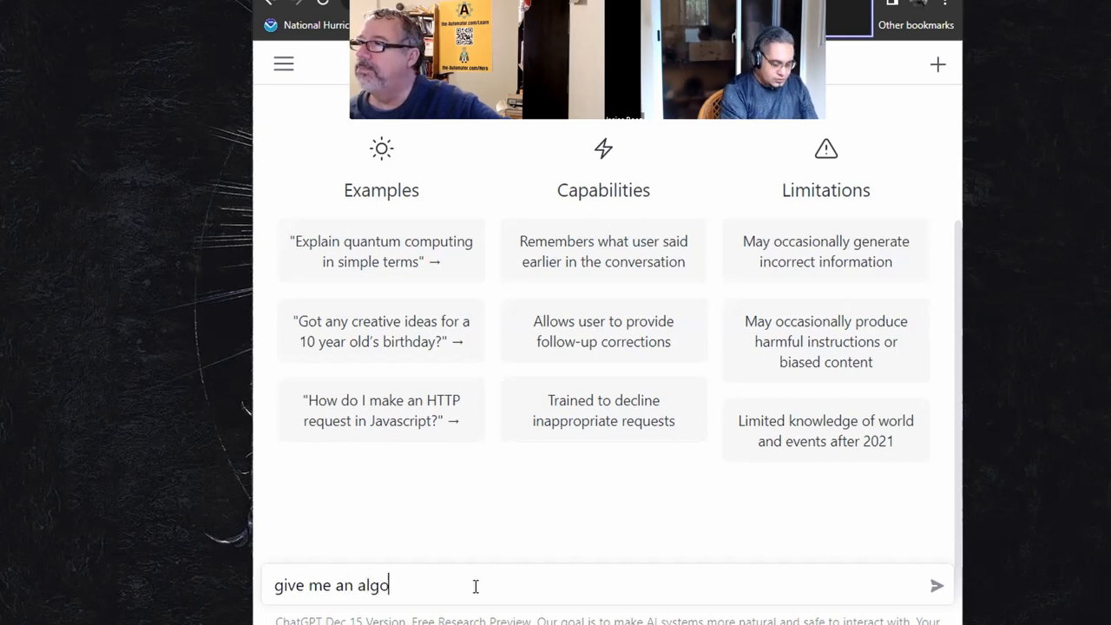
pyautogui.write('rithm')
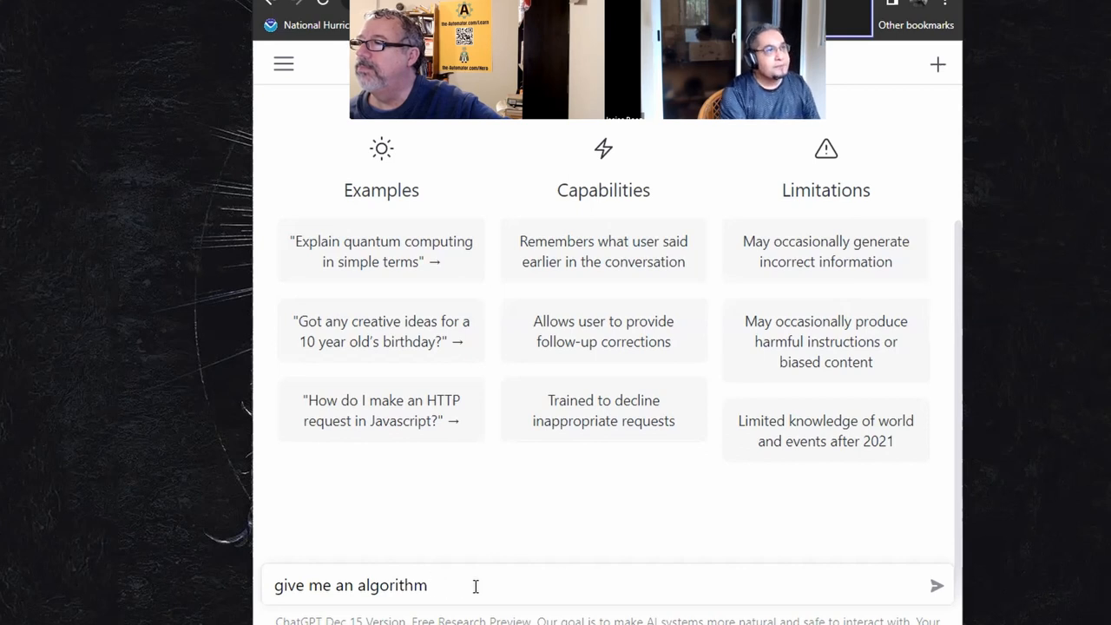
pyautogui.write('that would')
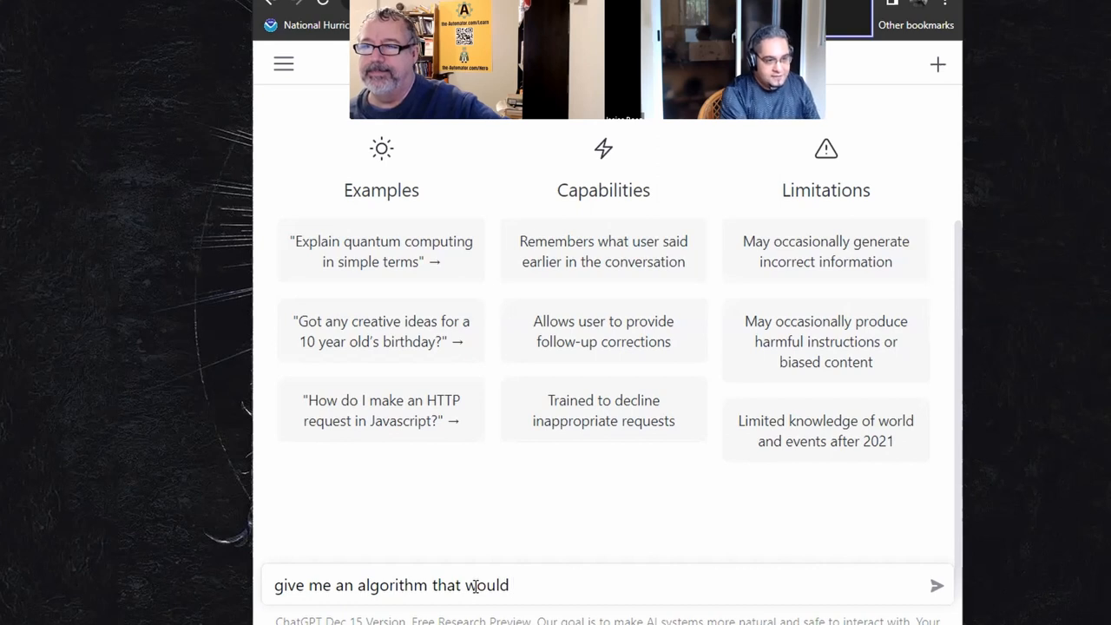
pyautogui.write('get a folder')
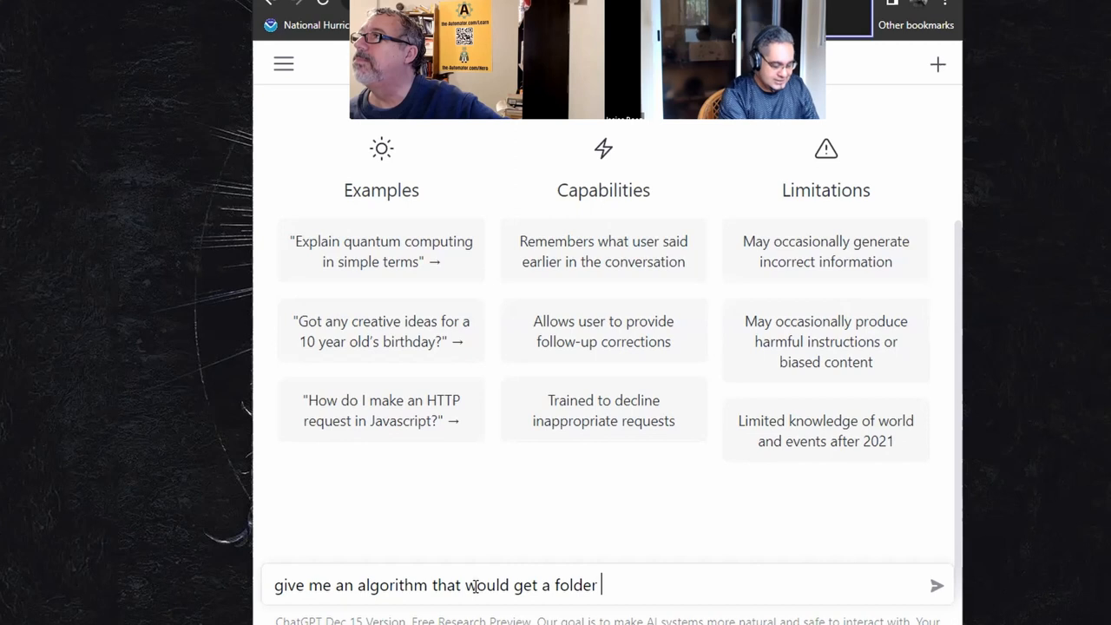
pyautogui.write('and')
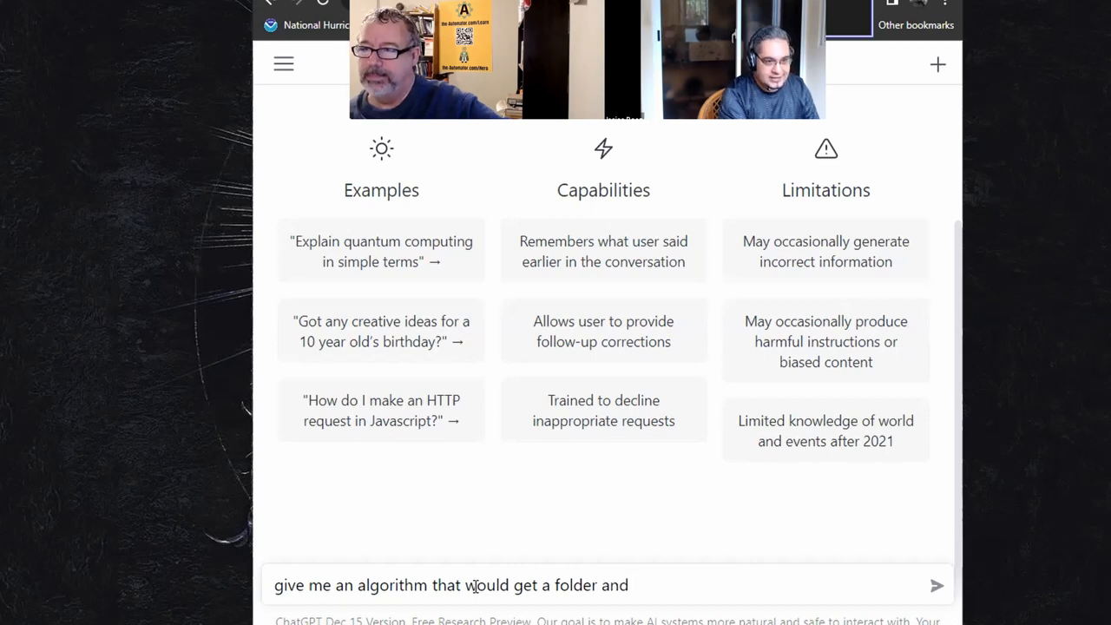
pyautogui.write('find the')
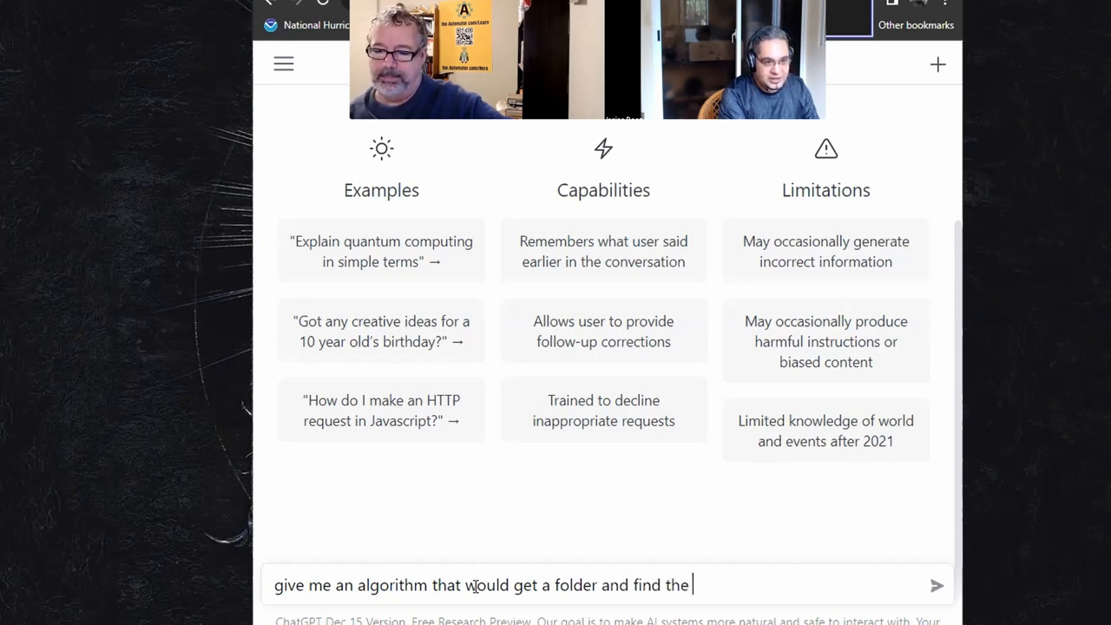
pyautogui.write('bigest fi')
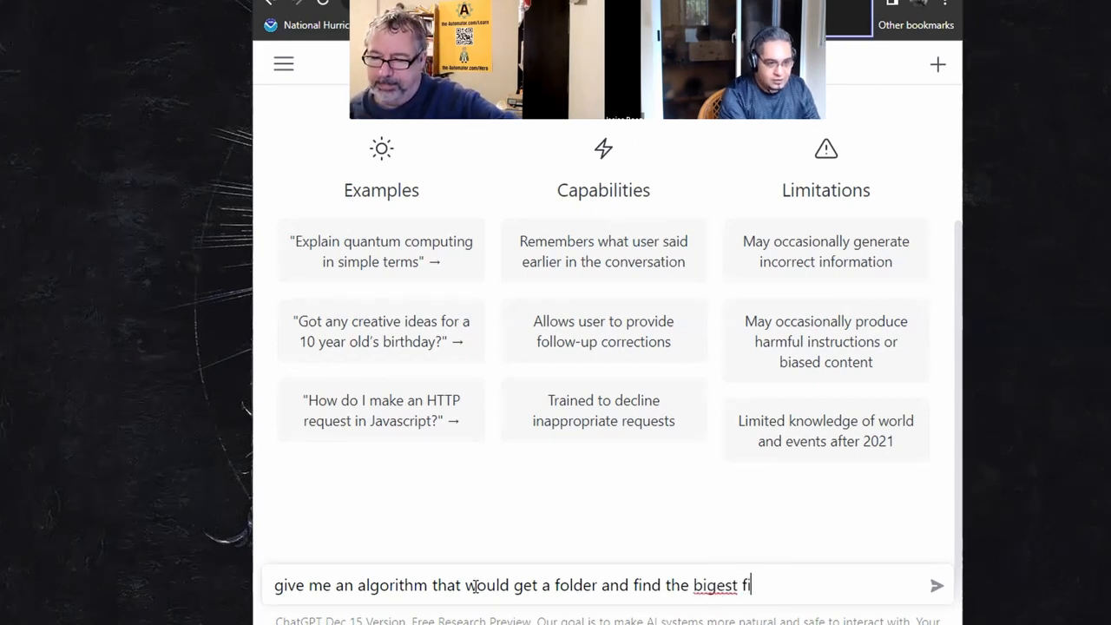
pyautogui.write('ggest file')
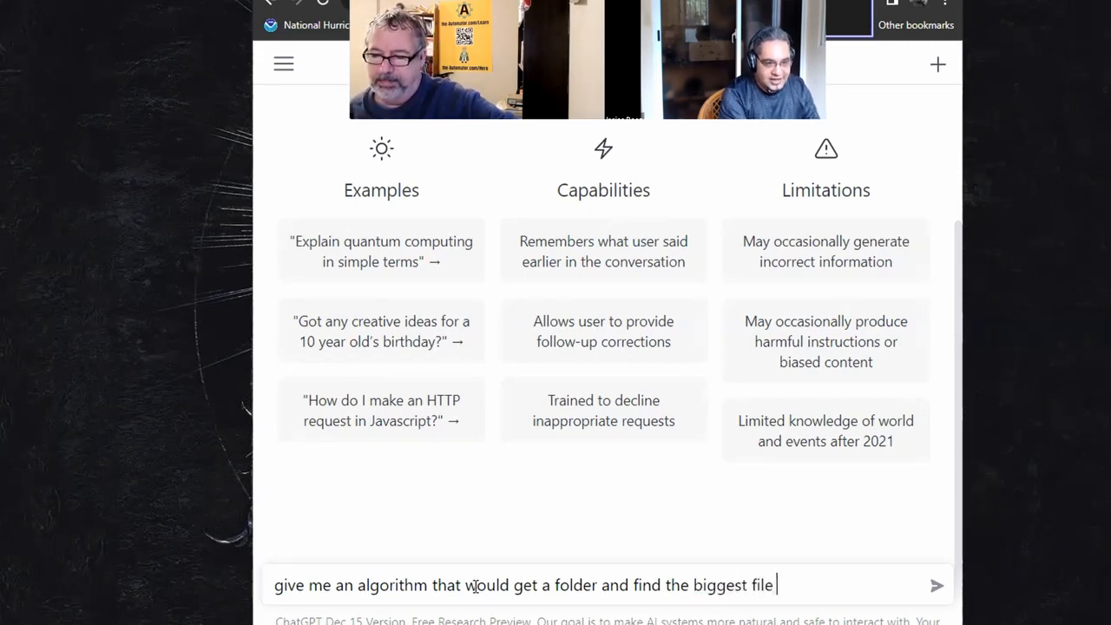
pyautogui.write('and return i')
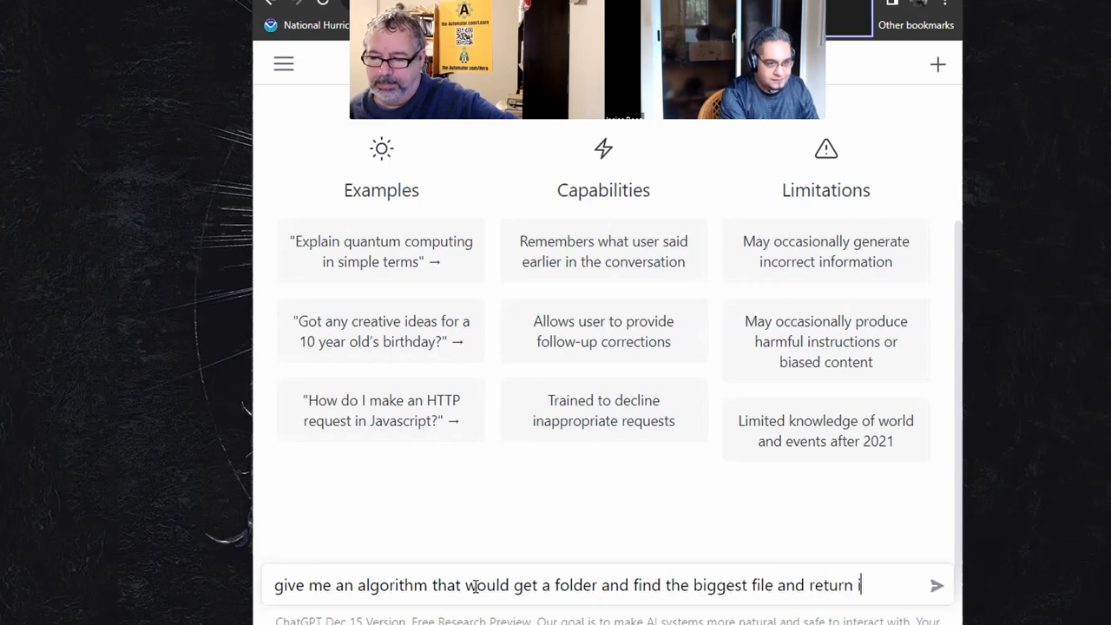
pyautogui.write('ts name')
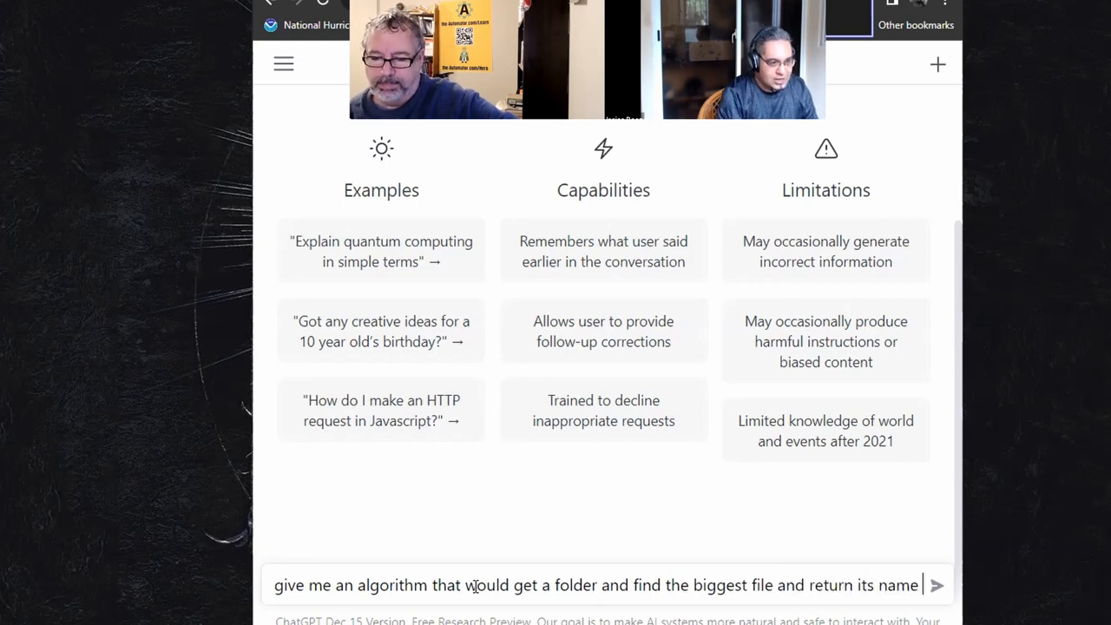
pyautogui.write('in that folder')
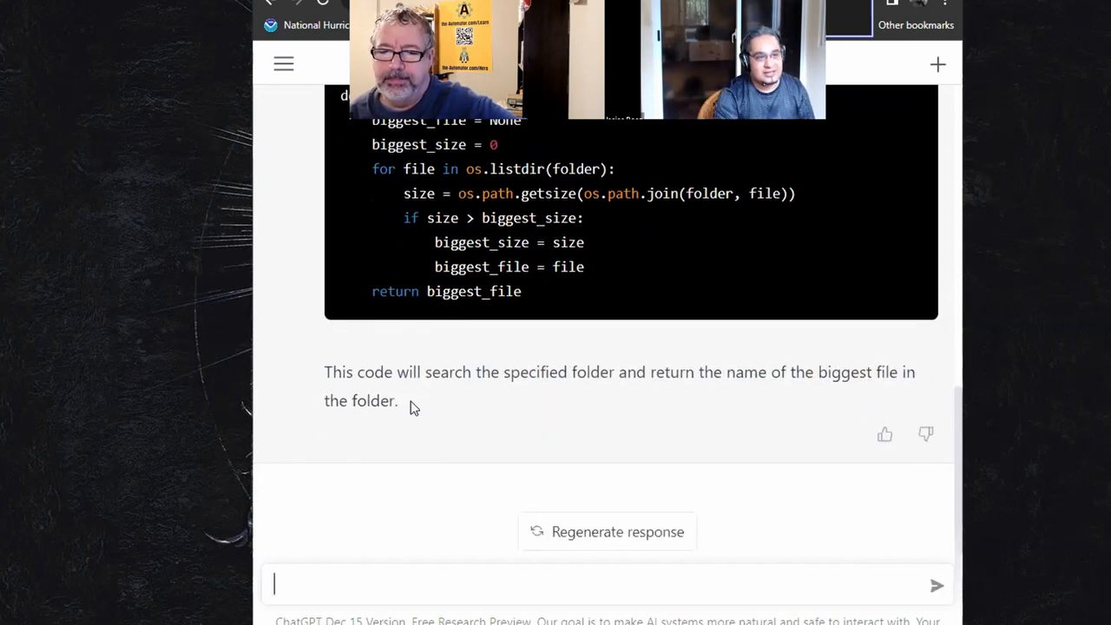
# Walk through the Python reply, highlighting the size > biggest_size condition and the returned biggest_file variable
pyautogui.scroll(3)
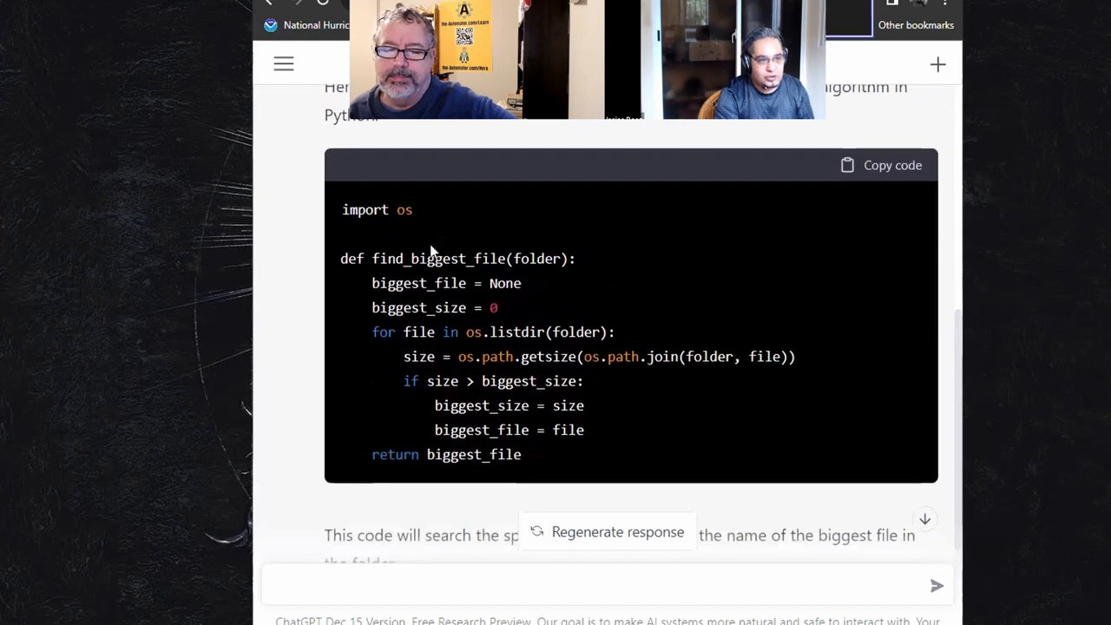
pyautogui.doubleClick(374, 208)
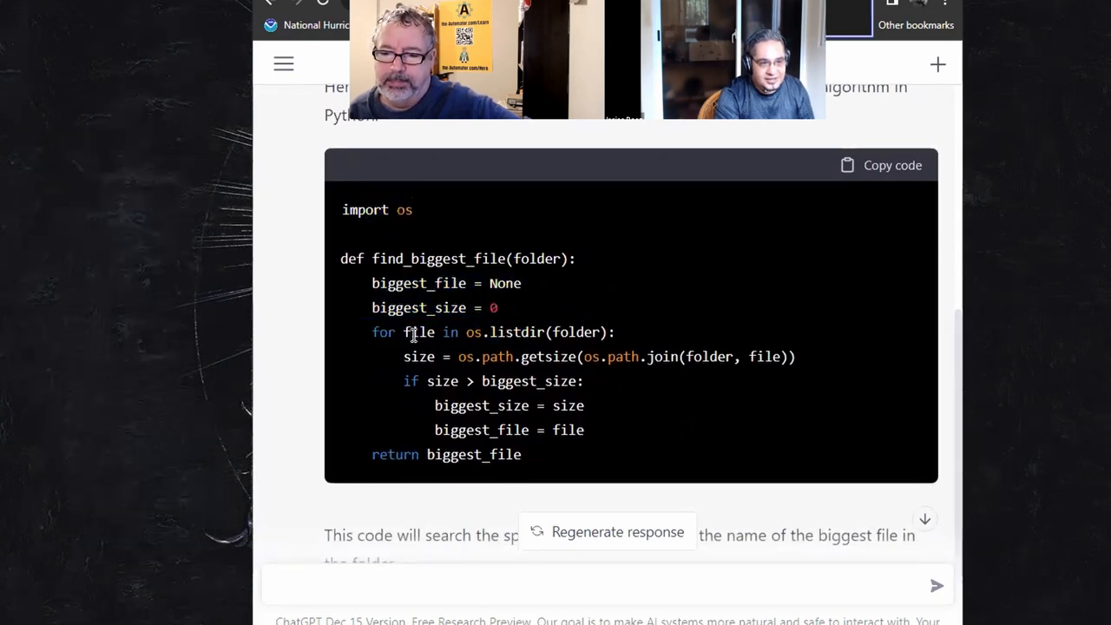
pyautogui.moveTo(582, 333)
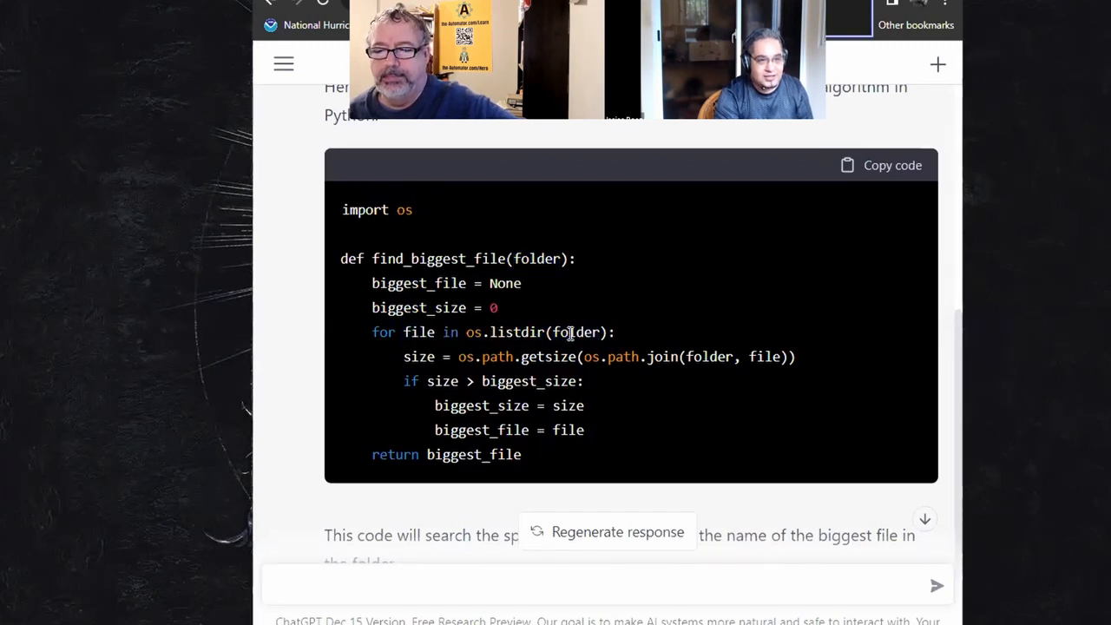
pyautogui.moveTo(518, 356); pyautogui.dragTo(790, 356)
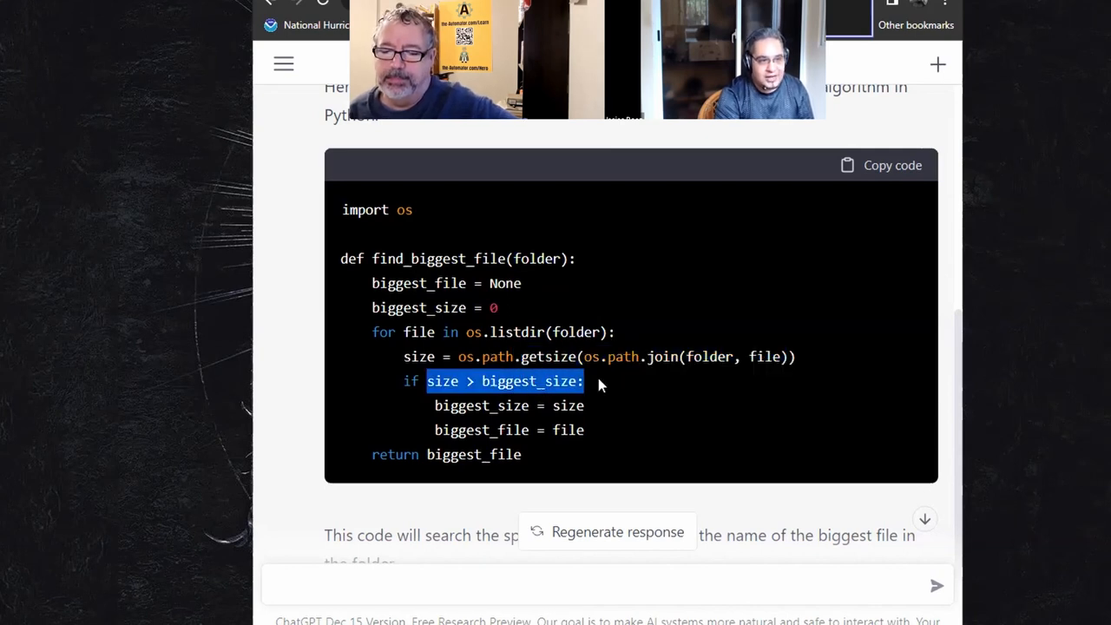
pyautogui.moveTo(461, 422)
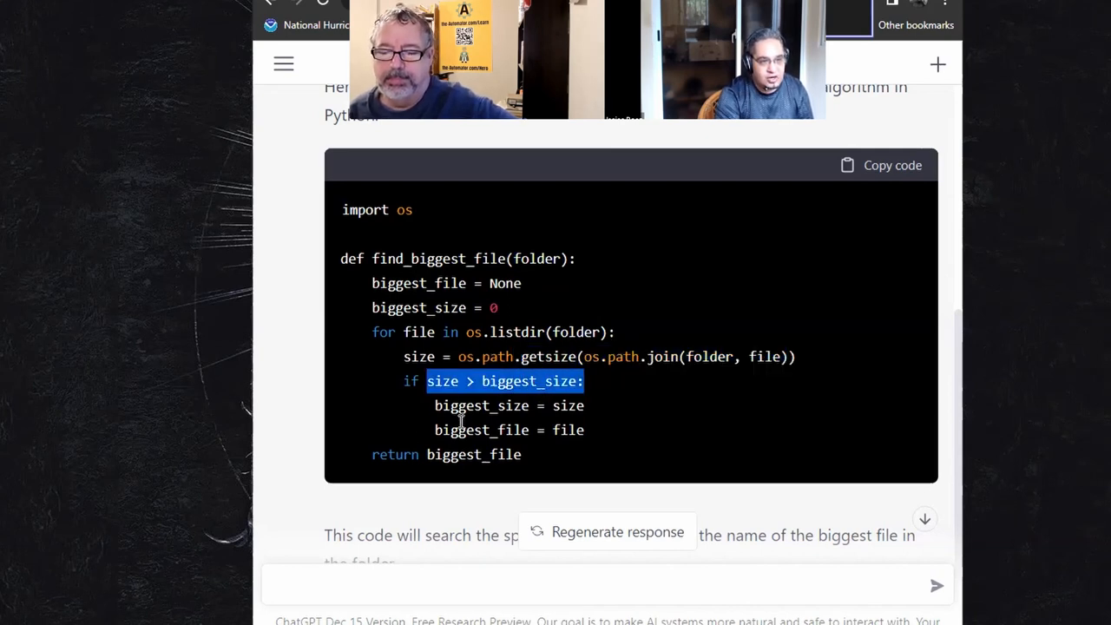
pyautogui.doubleClick(471, 455)
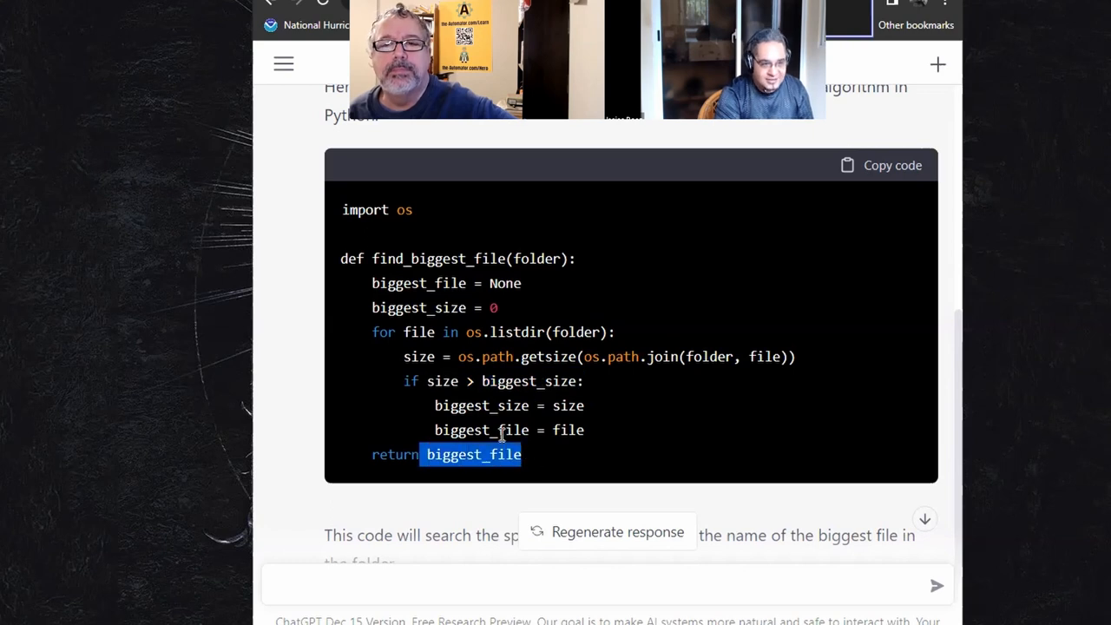
pyautogui.doubleClick(481, 431)
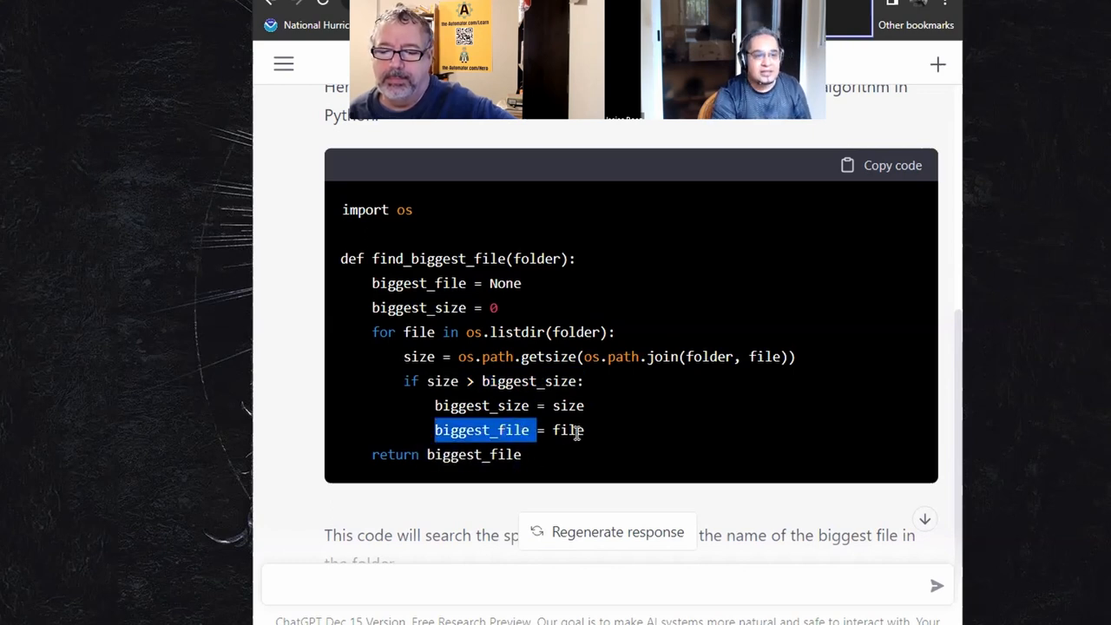
pyautogui.doubleClick(483, 455)
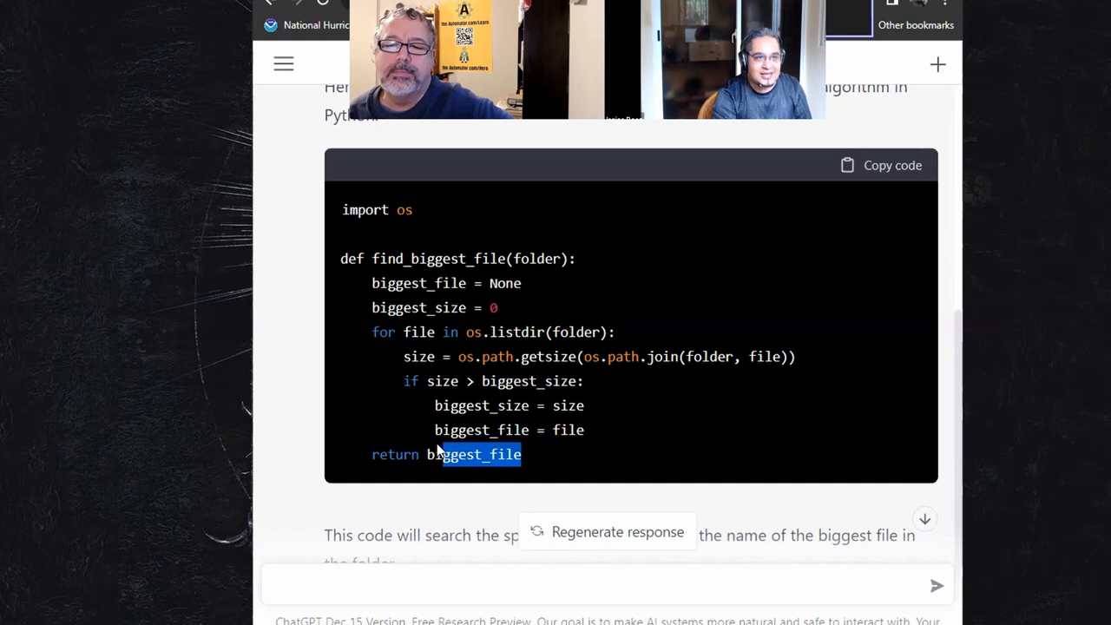
pyautogui.scroll(3)
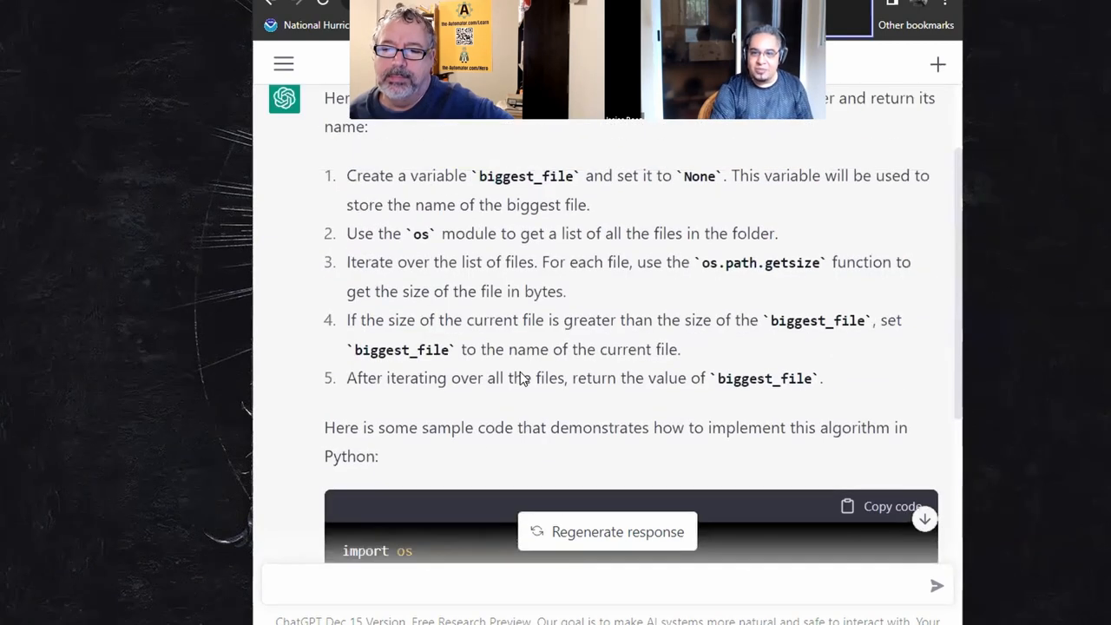
pyautogui.scroll(3)
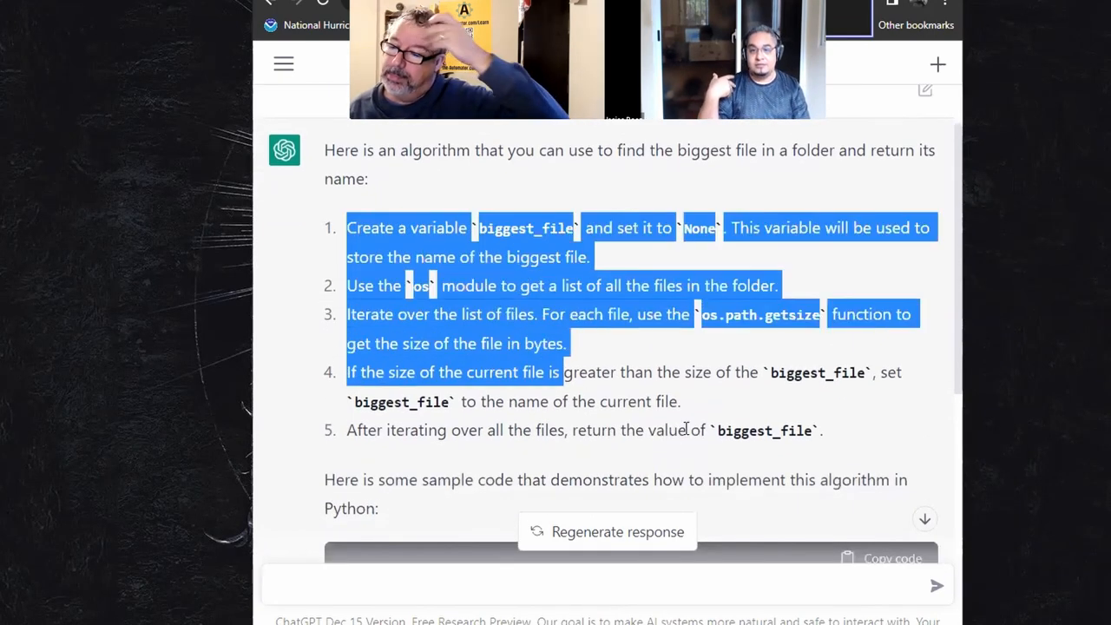
pyautogui.moveTo(560, 372); pyautogui.dragTo(824, 430)
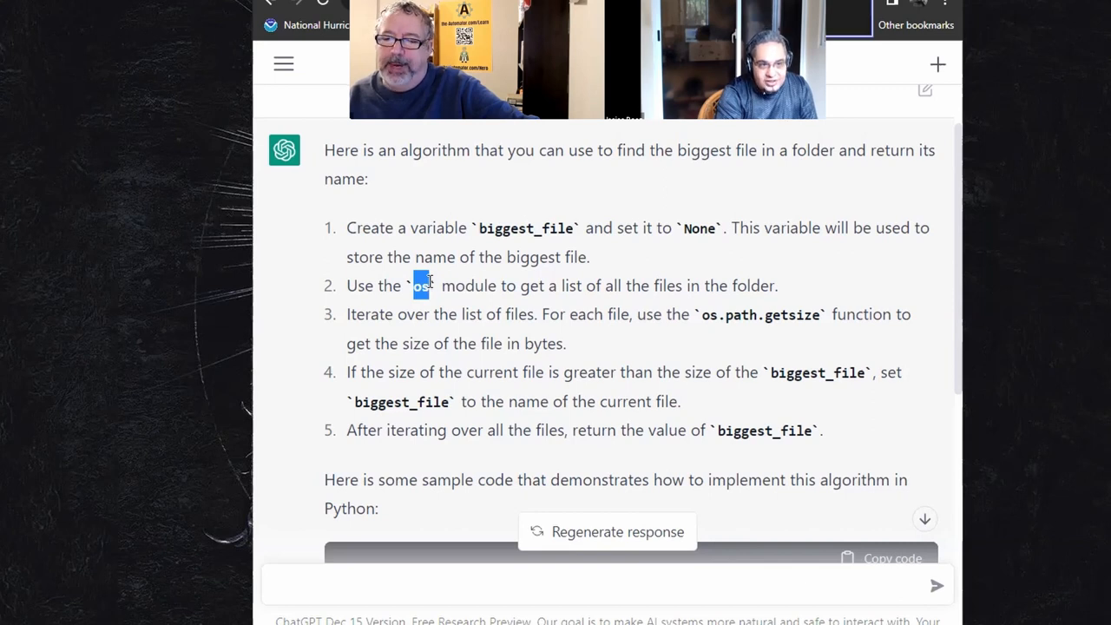
pyautogui.moveTo(421, 284); pyautogui.dragTo(820, 347)
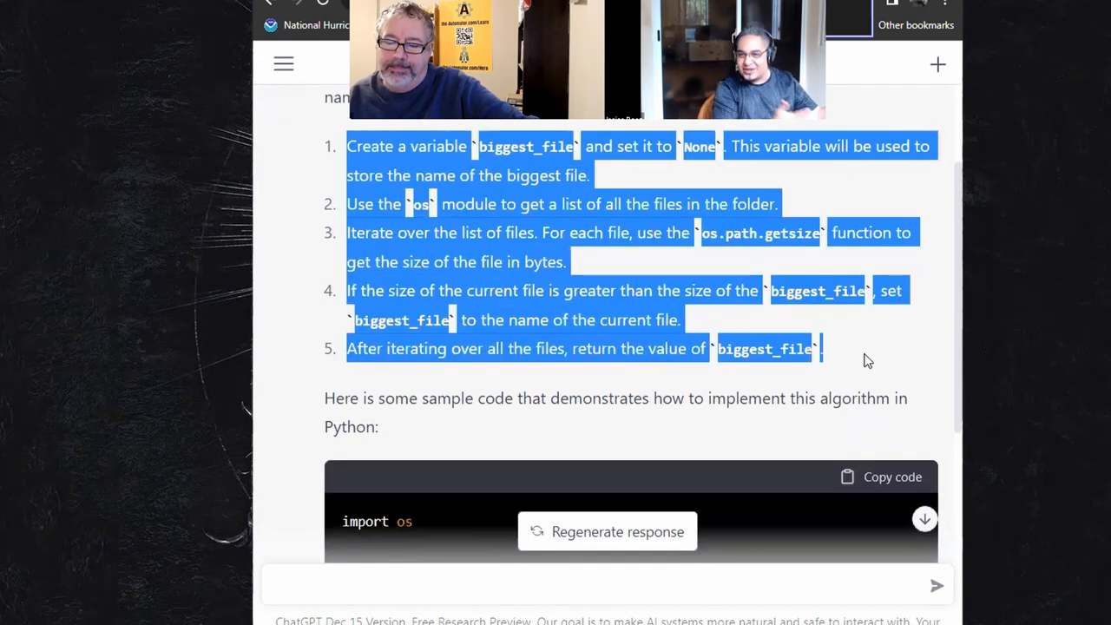
pyautogui.moveTo(296, 274)
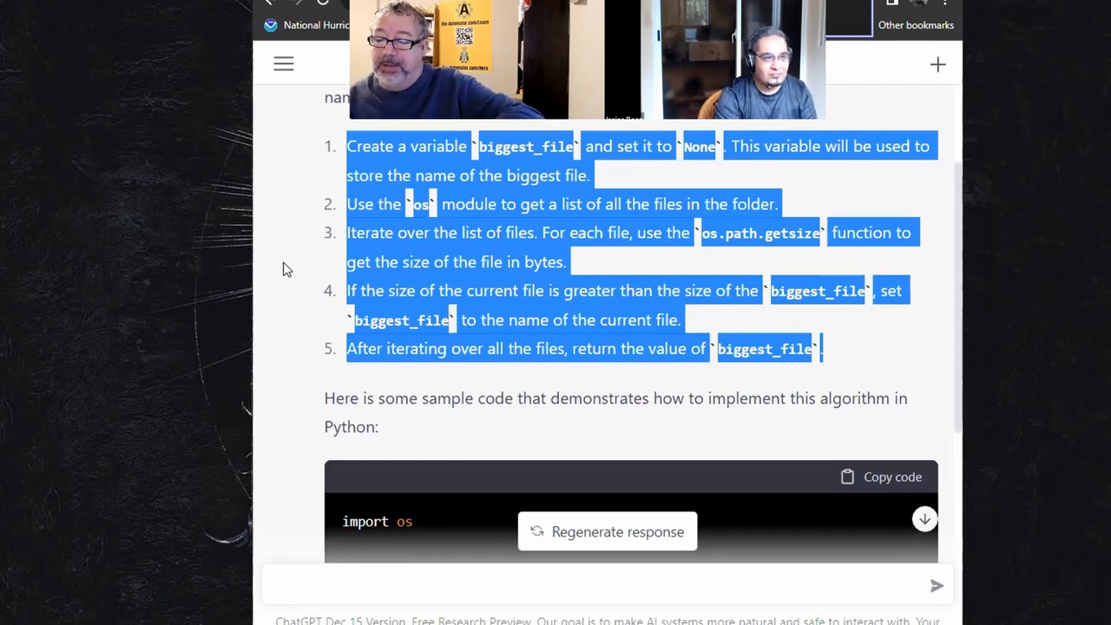
pyautogui.click(504, 278)
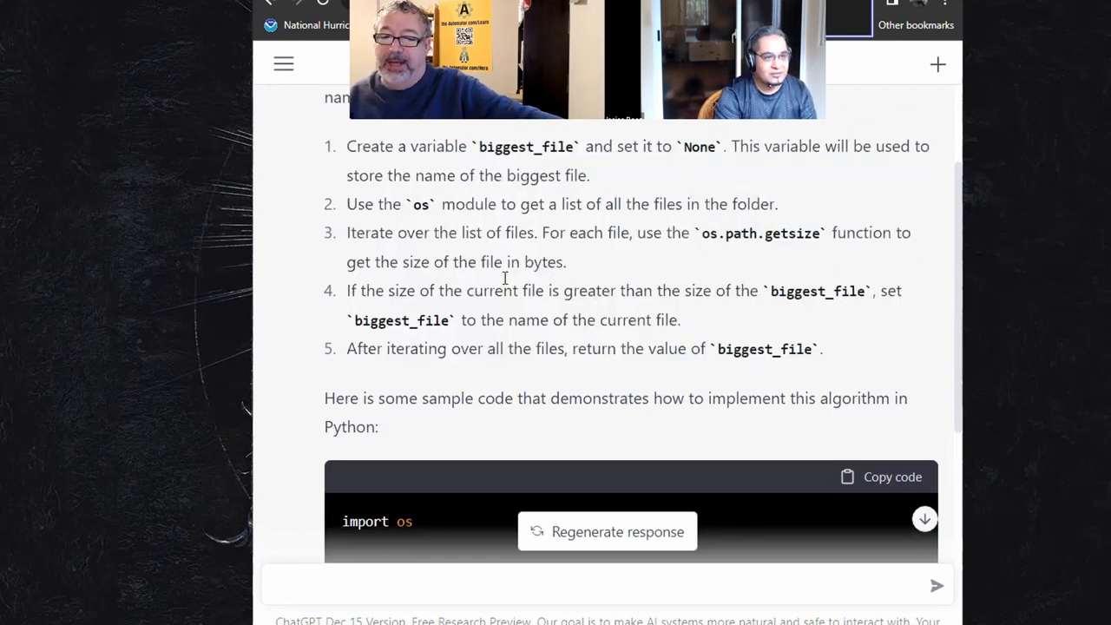
pyautogui.scroll(-3)
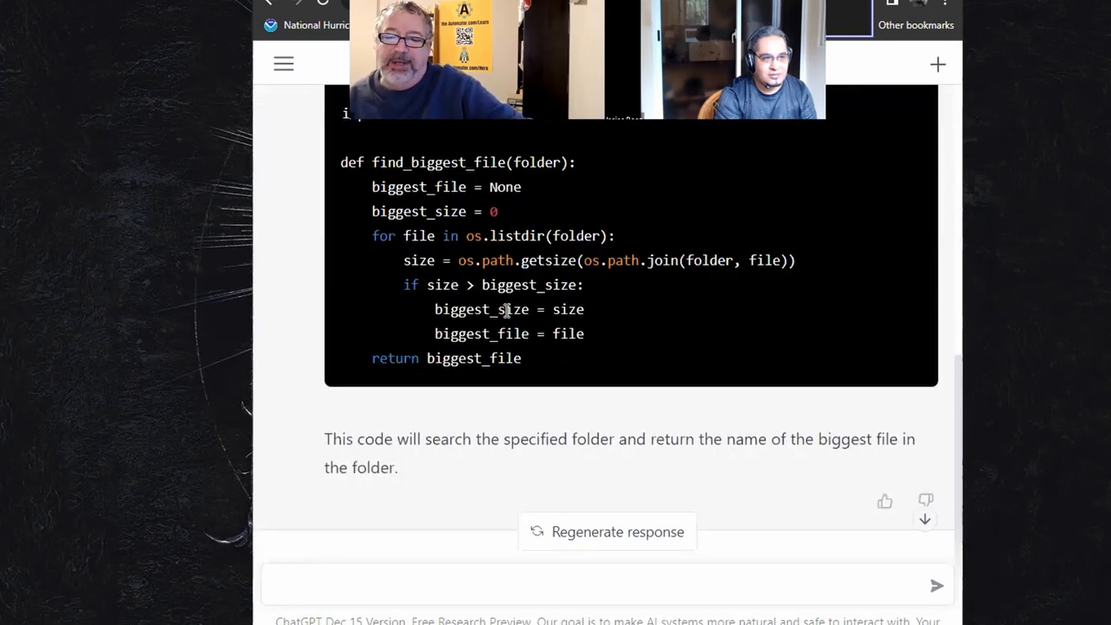
pyautogui.scroll(3)
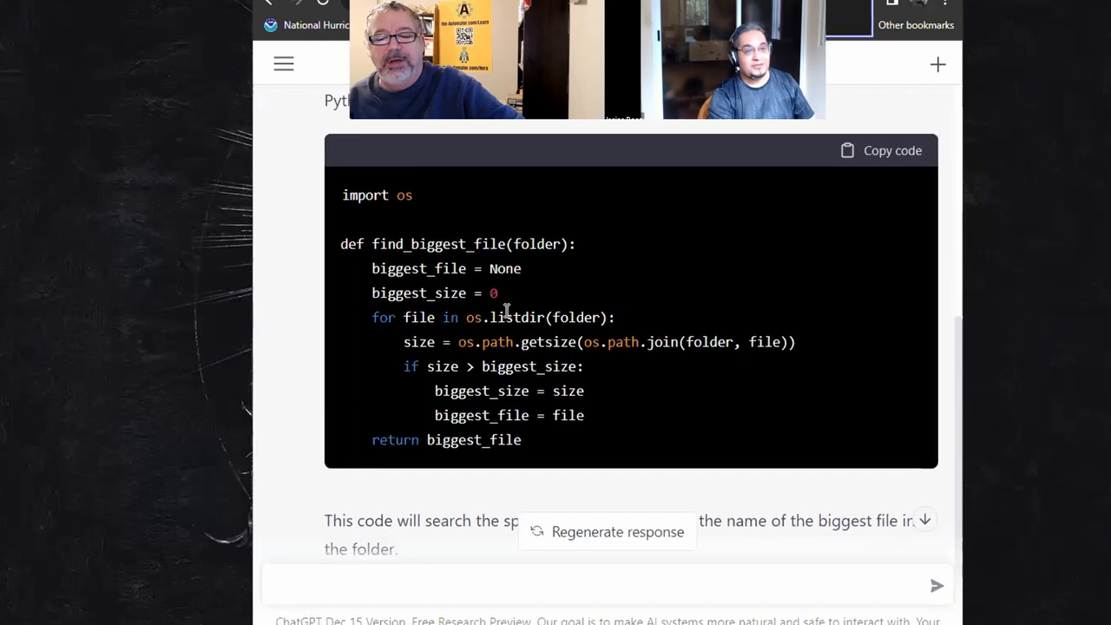
pyautogui.scroll(-3)
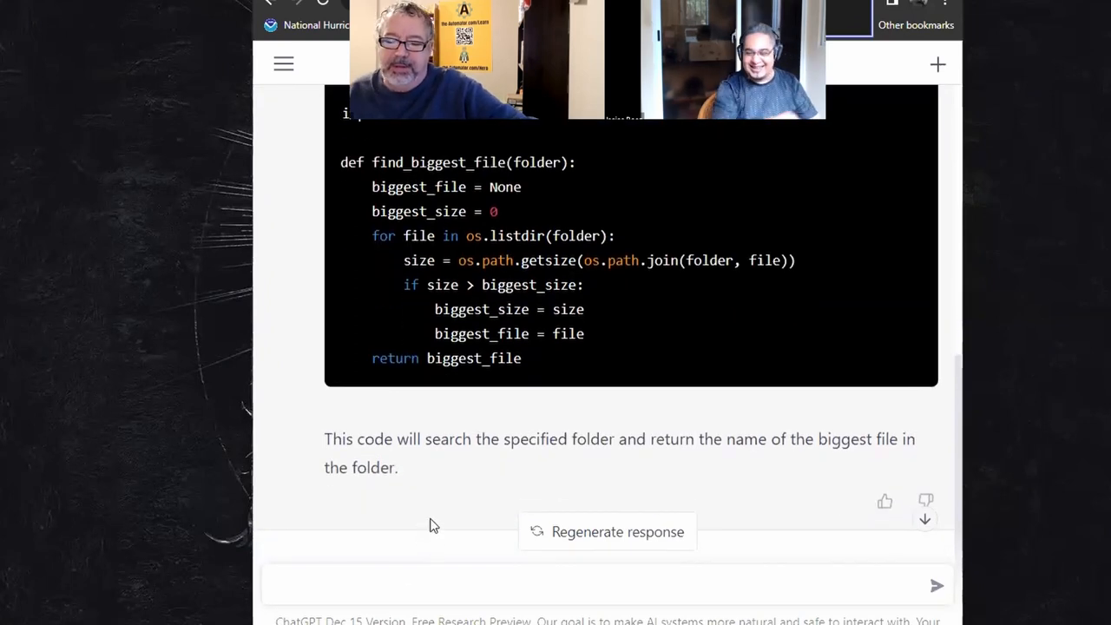
pyautogui.click(422, 584)
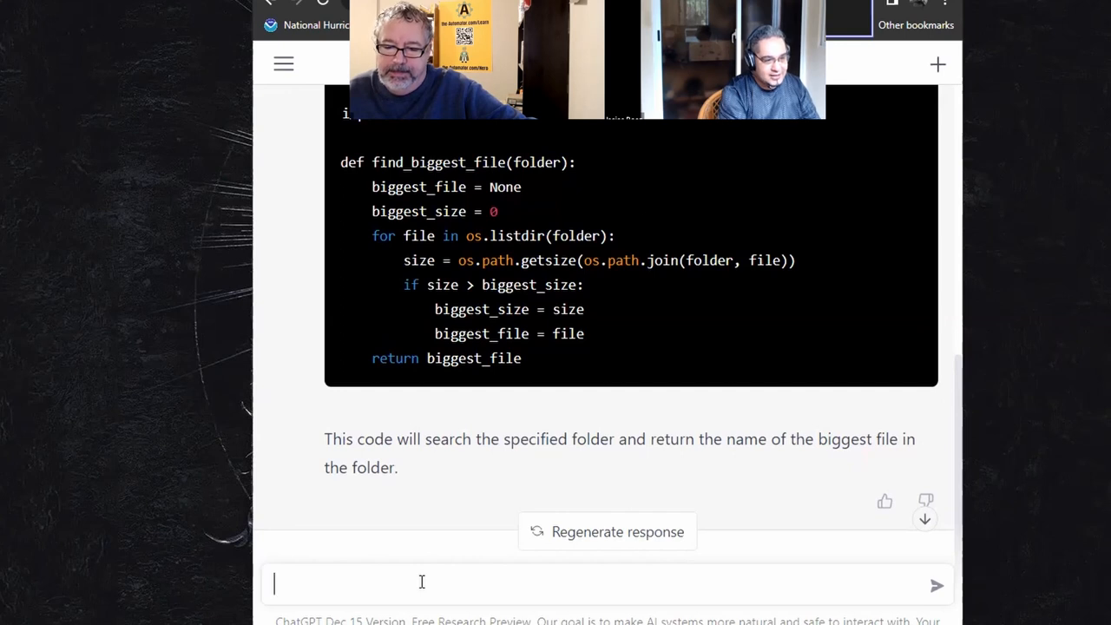
# Send the prompt 'show that example in autohotkey and comment each step'
pyautogui.write('show that ex')
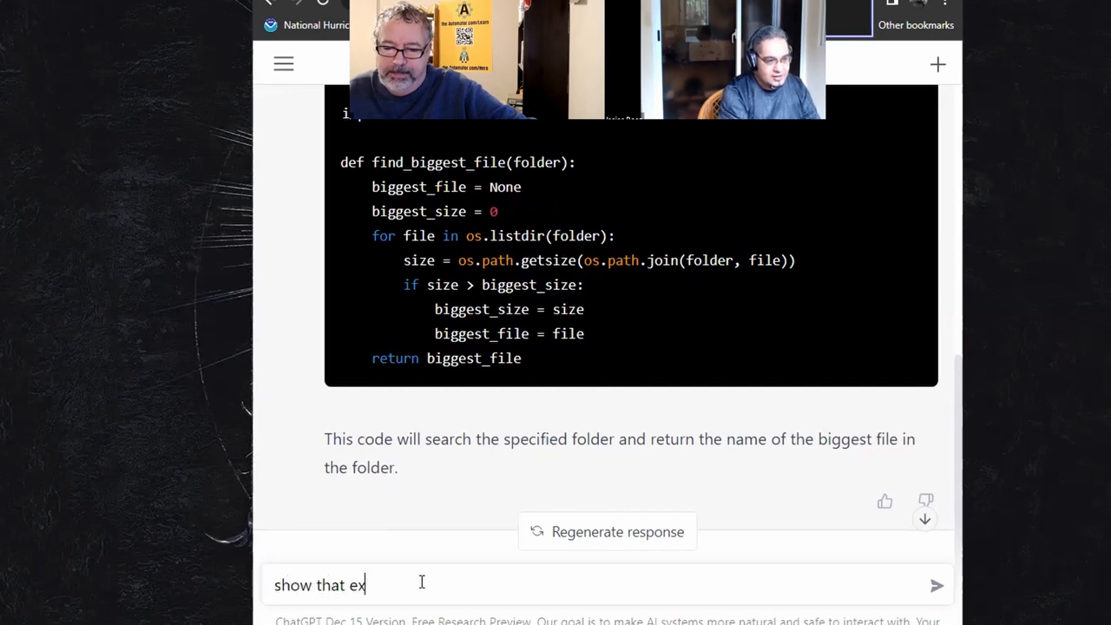
pyautogui.write('mple in')
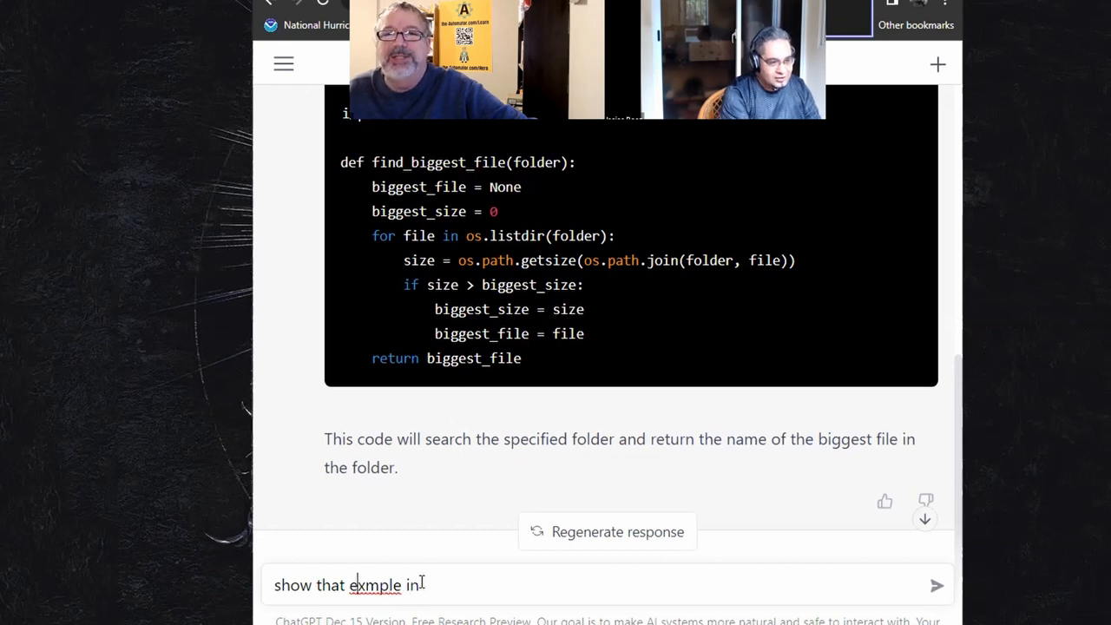
pyautogui.write('example in auto')
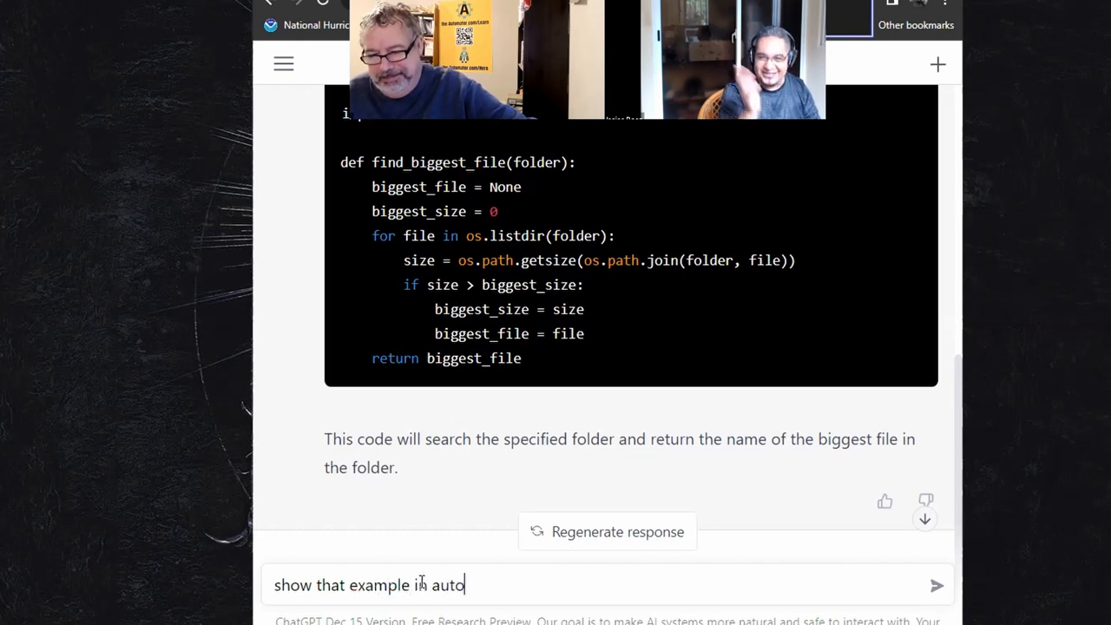
pyautogui.write('hotkey')
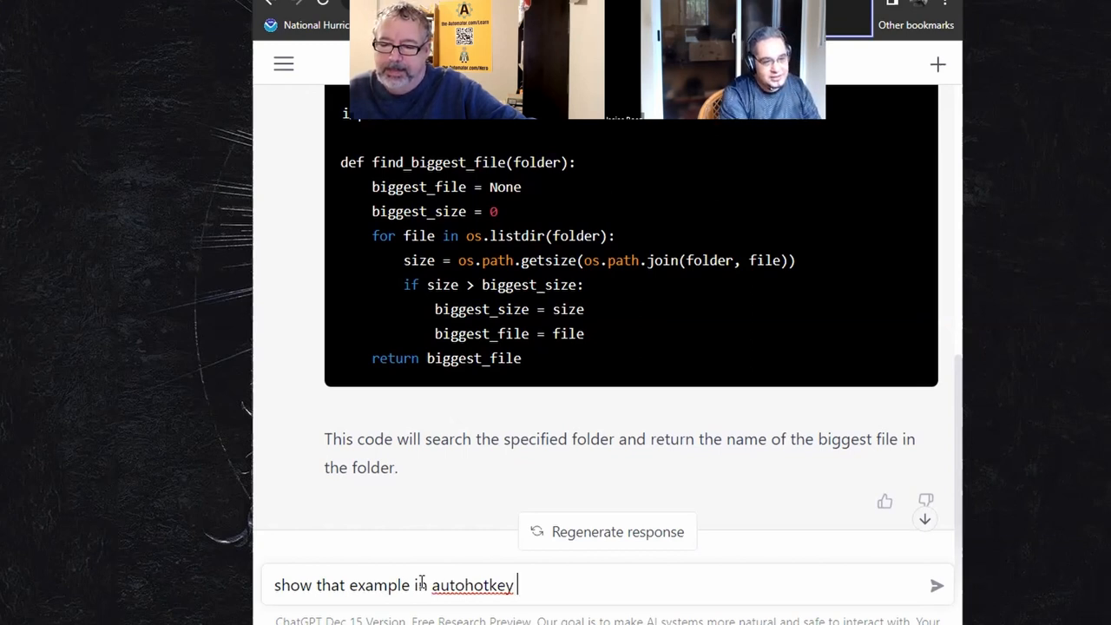
pyautogui.write('and comment')
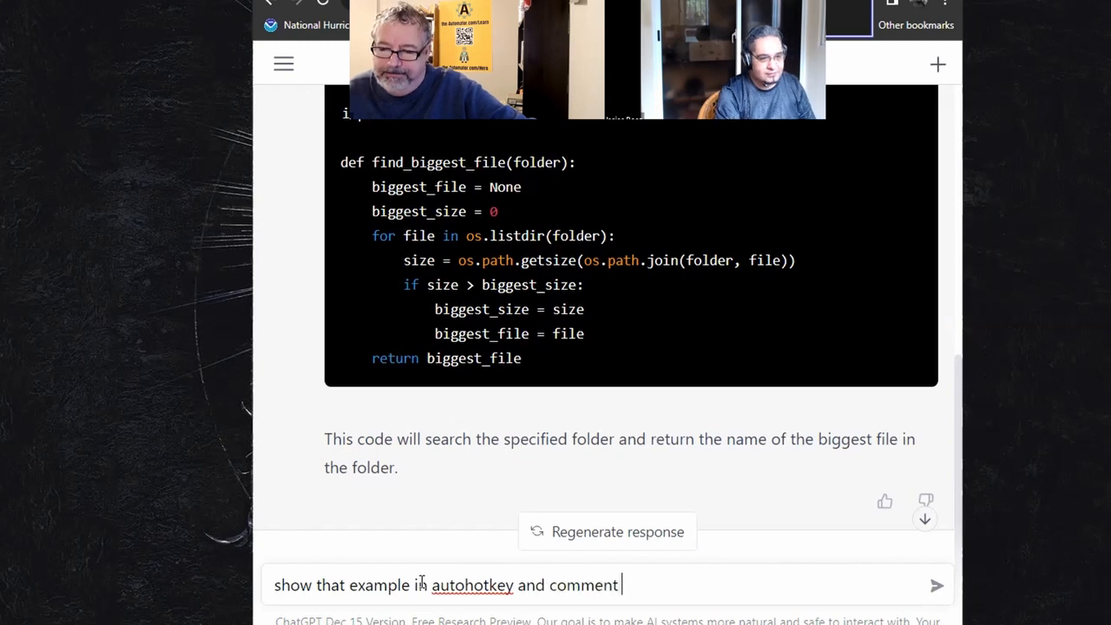
pyautogui.write('each step')
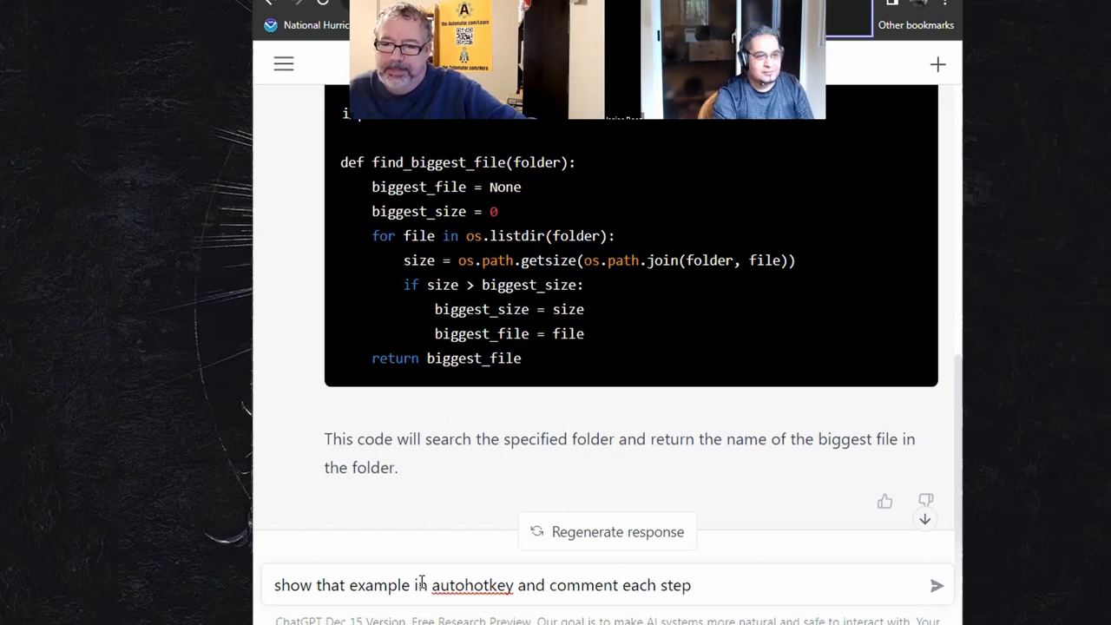
pyautogui.click(938, 584)
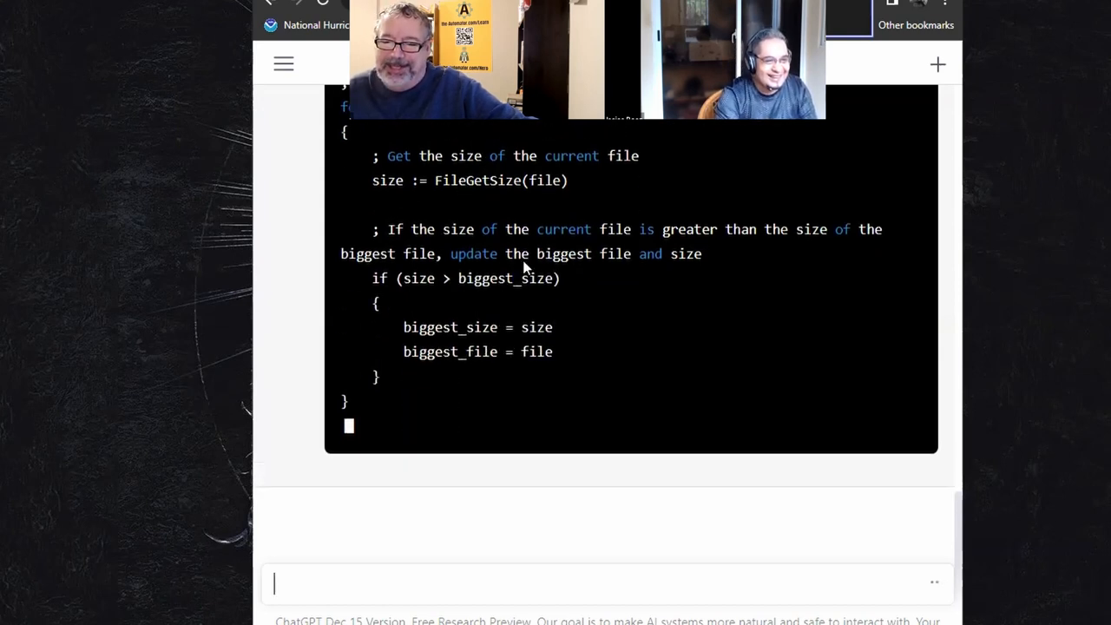
# Scroll down to follow the commented AutoHotkey code as it is generated
pyautogui.scroll(-3)
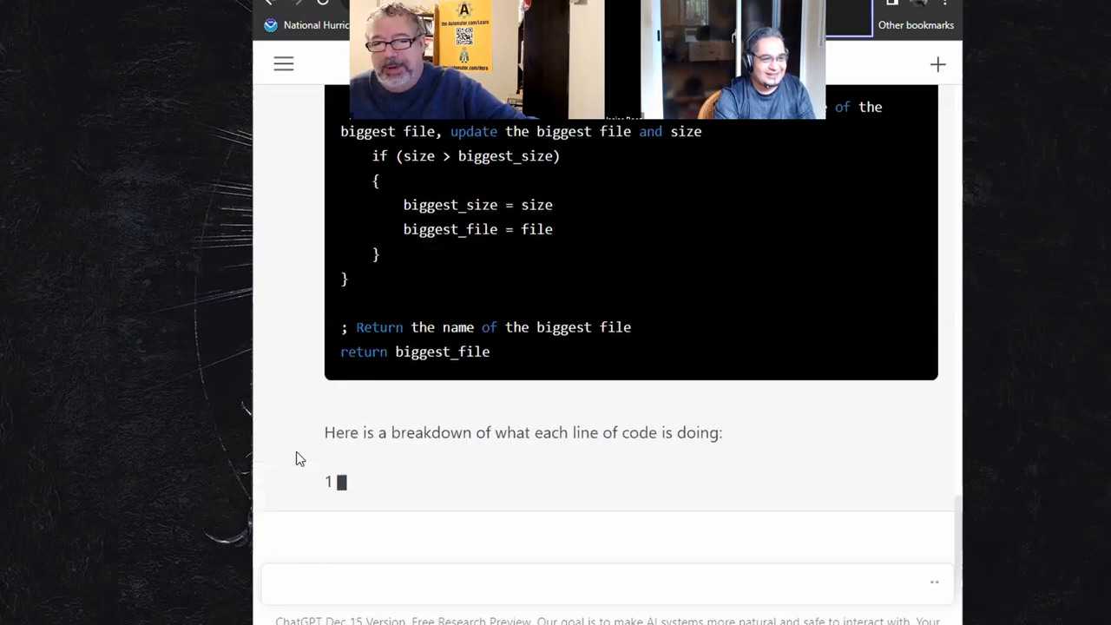
pyautogui.scroll(-3)
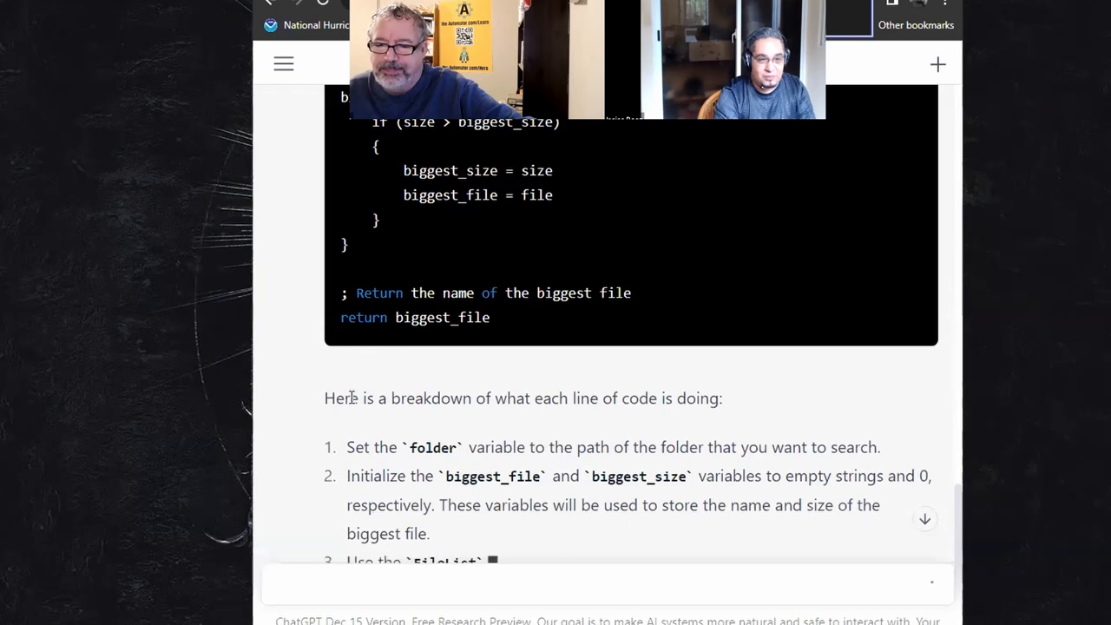
# Review the AutoHotkey answer, emphasising the breakdown introduction sentence and the returned biggest_file variable
pyautogui.moveTo(351, 398); pyautogui.dragTo(698, 397)
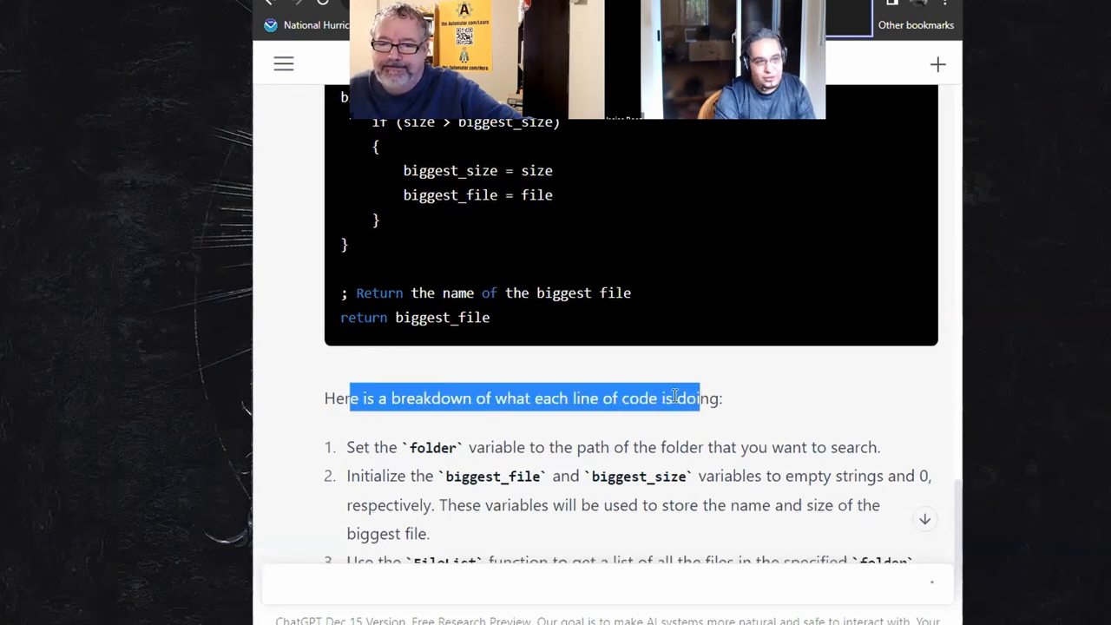
pyautogui.scroll(3)
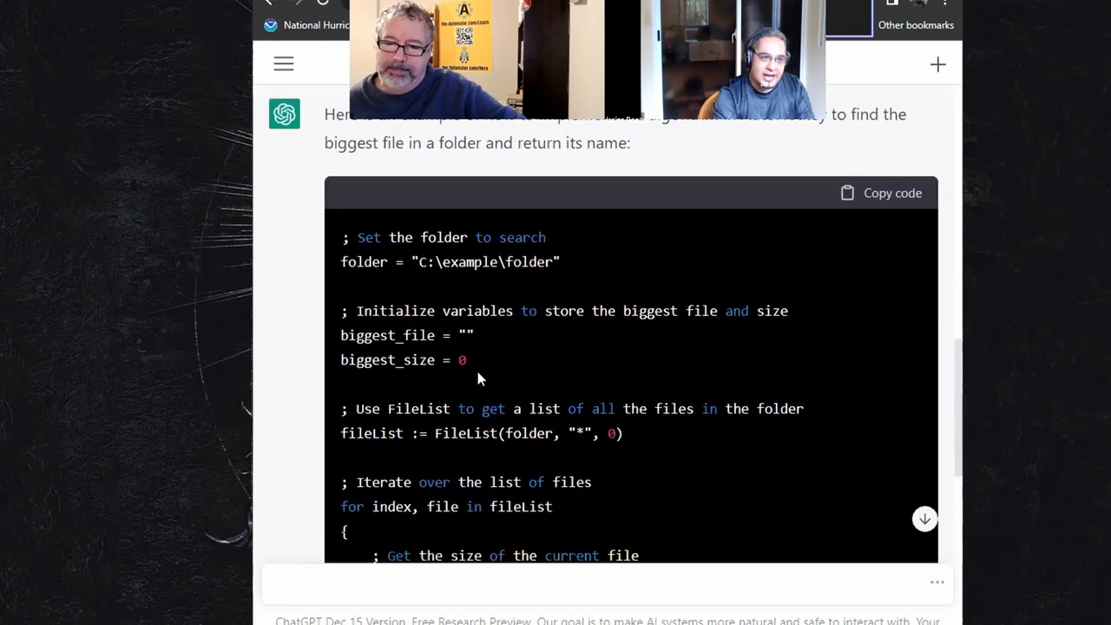
pyautogui.scroll(-3)
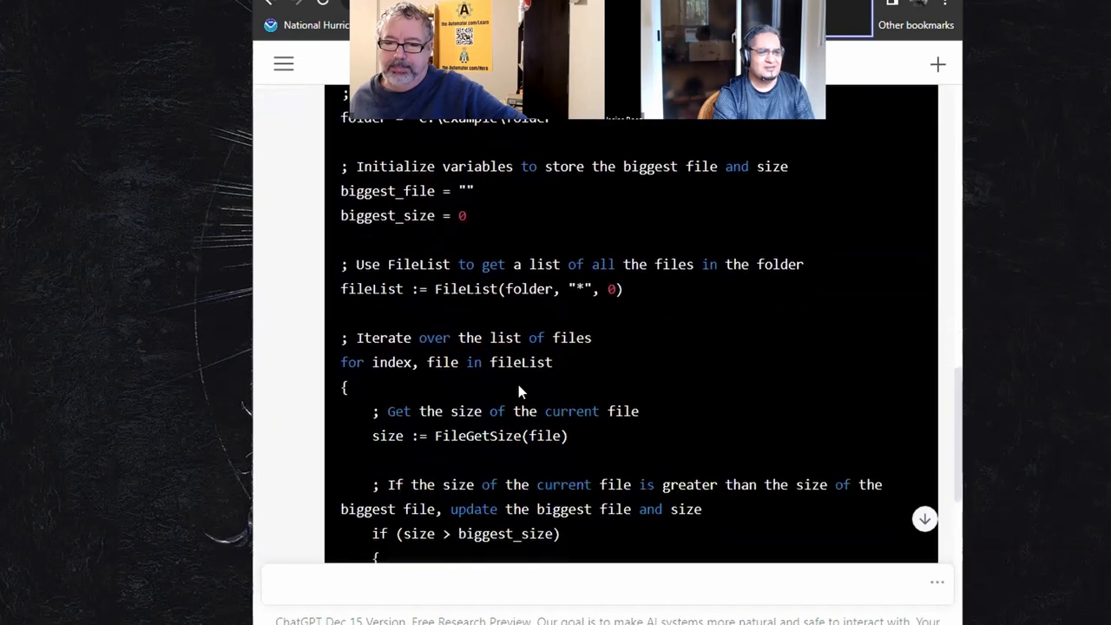
pyautogui.scroll(-3)
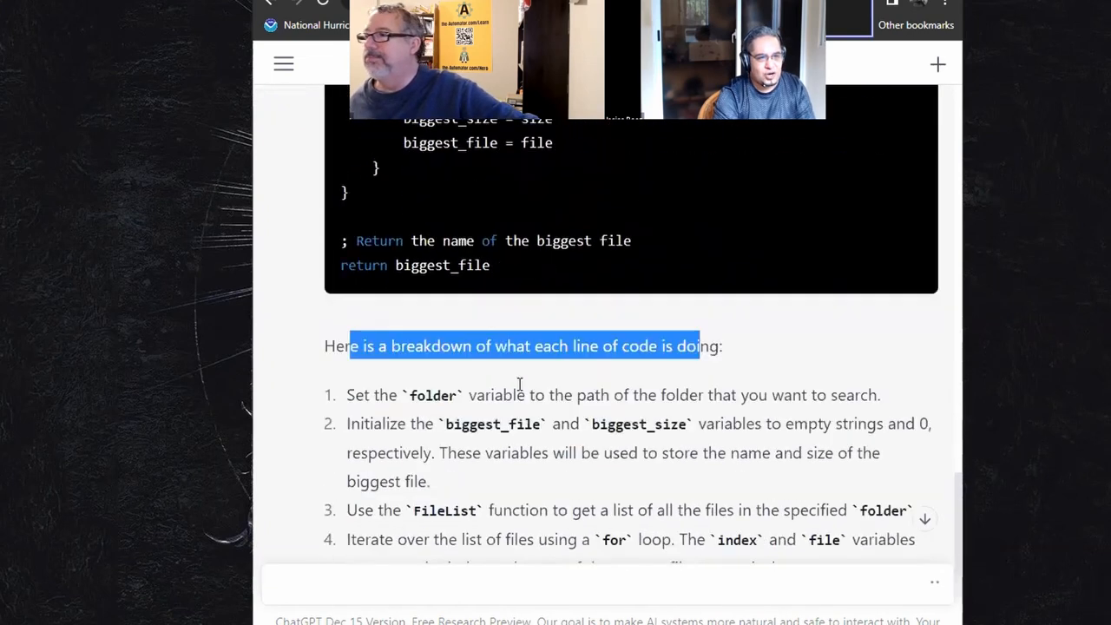
pyautogui.scroll(3)
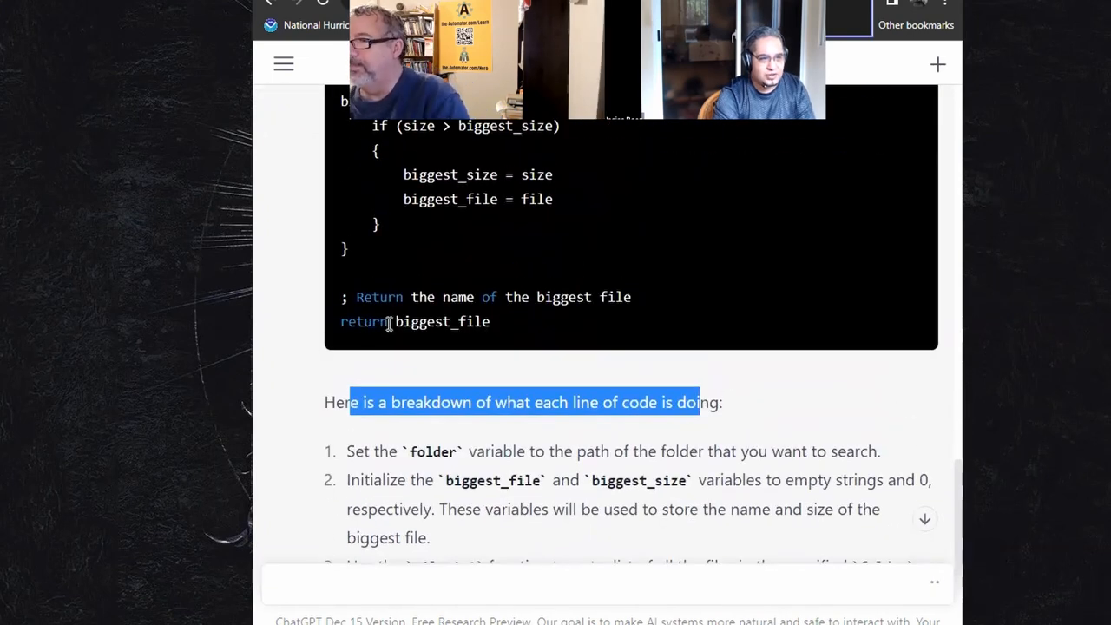
pyautogui.scroll(3)
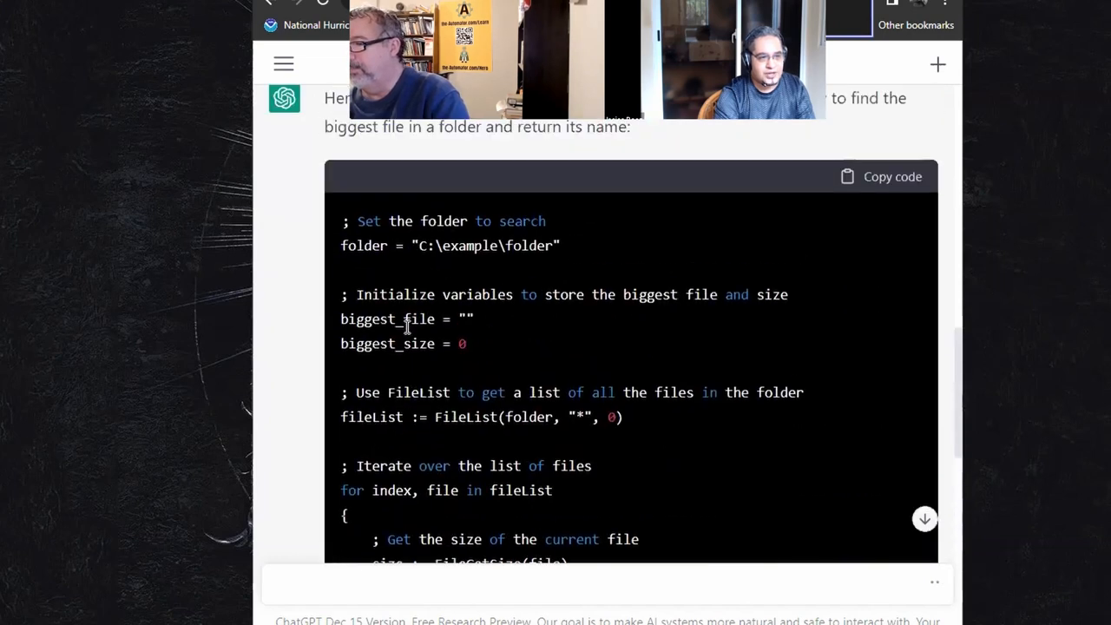
pyautogui.scroll(-3)
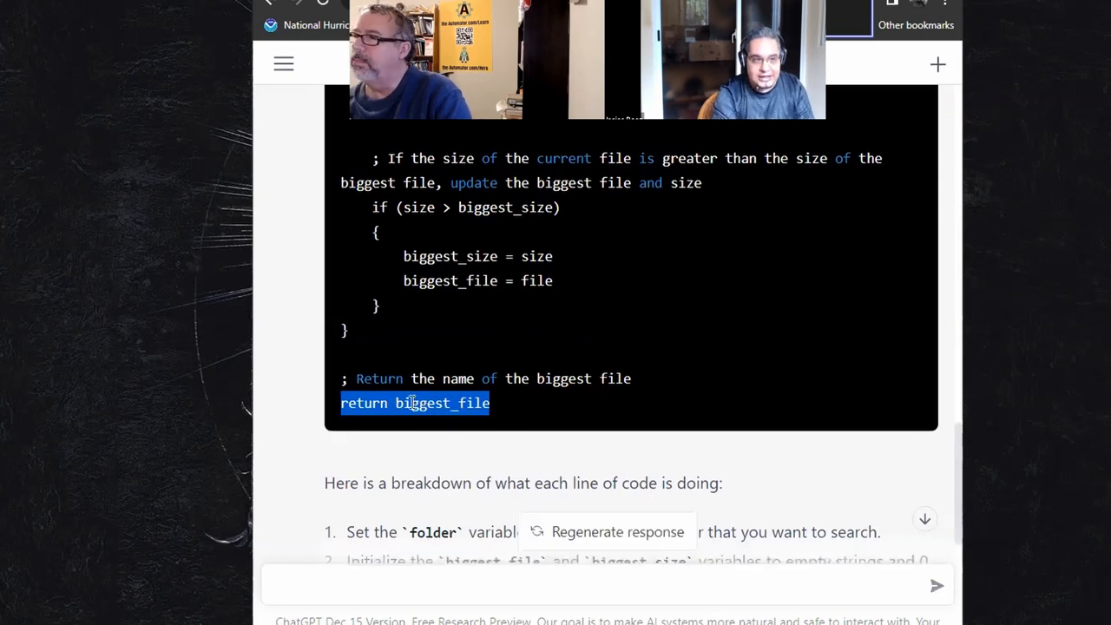
pyautogui.doubleClick(441, 402)
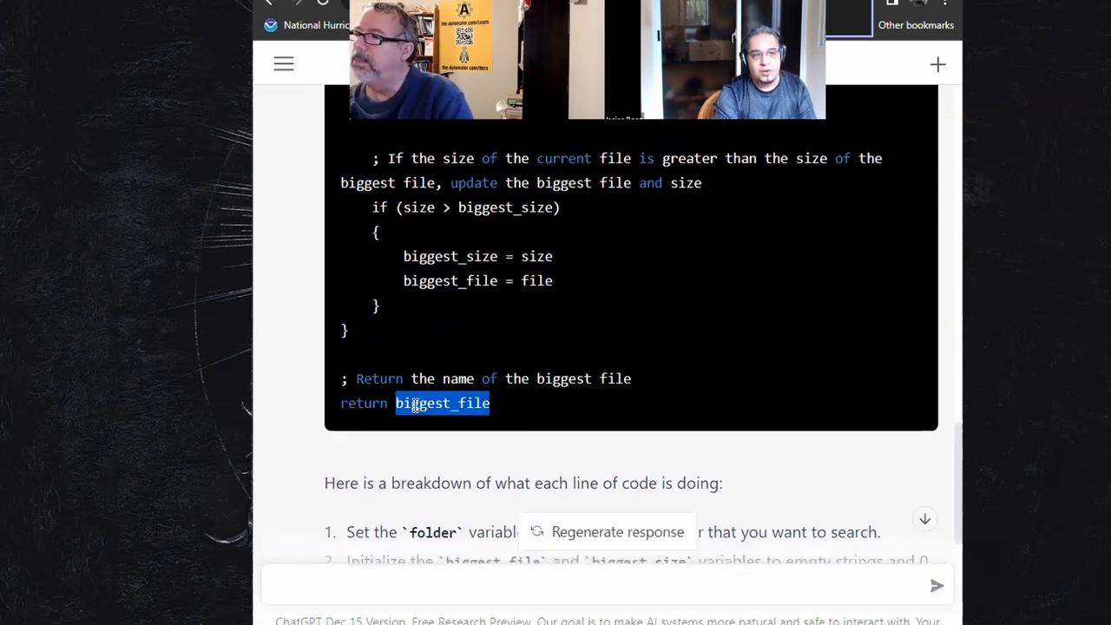
pyautogui.scroll(3)
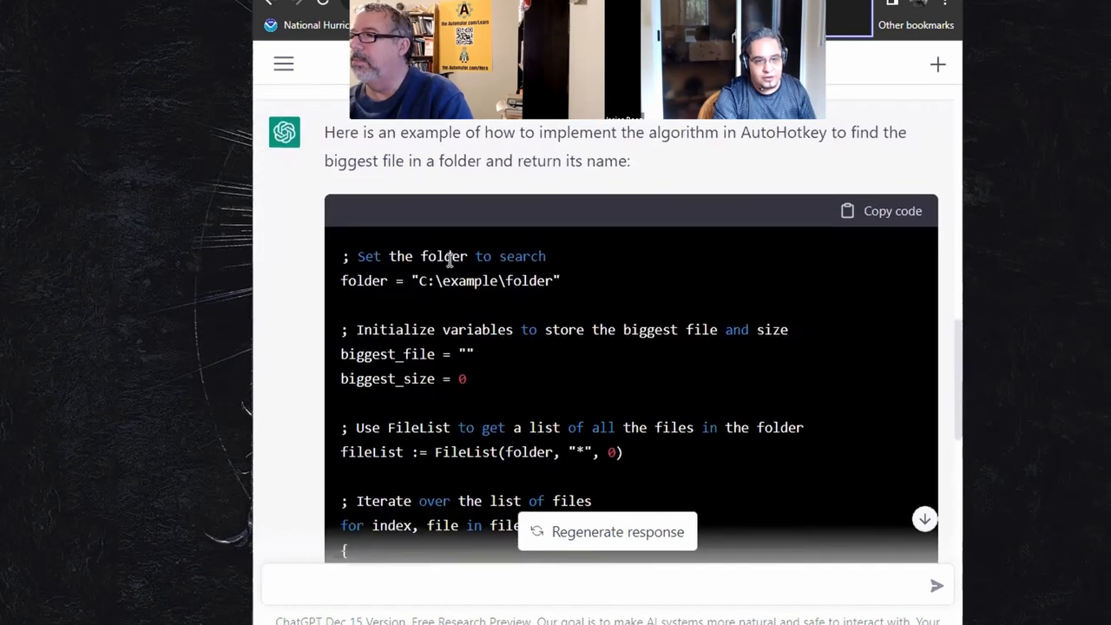
pyautogui.scroll(-3)
pyautogui.write('conv')
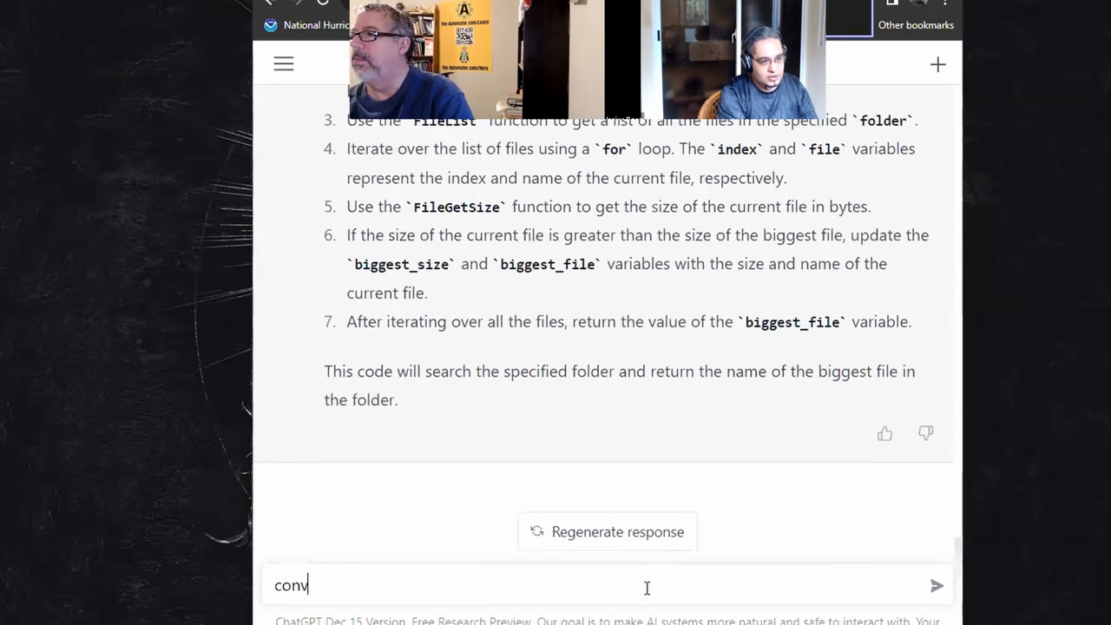
# Send the follow-up asking to convert that code into a function and follow the findBiggestFile reply as it generates
pyautogui.write('ert that code')
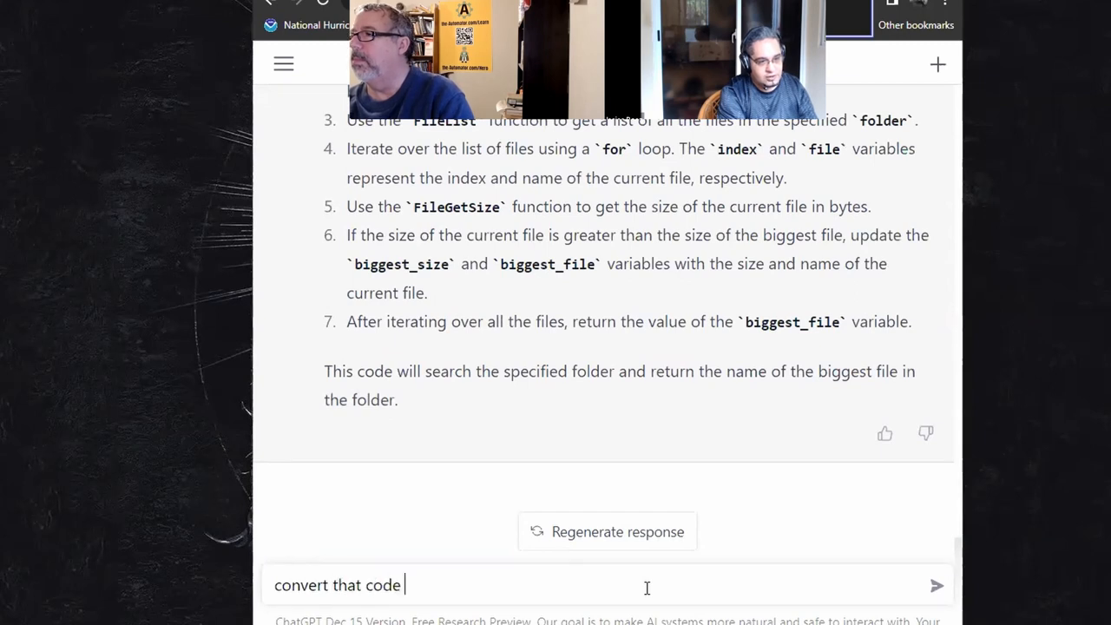
pyautogui.write('into a function in a')
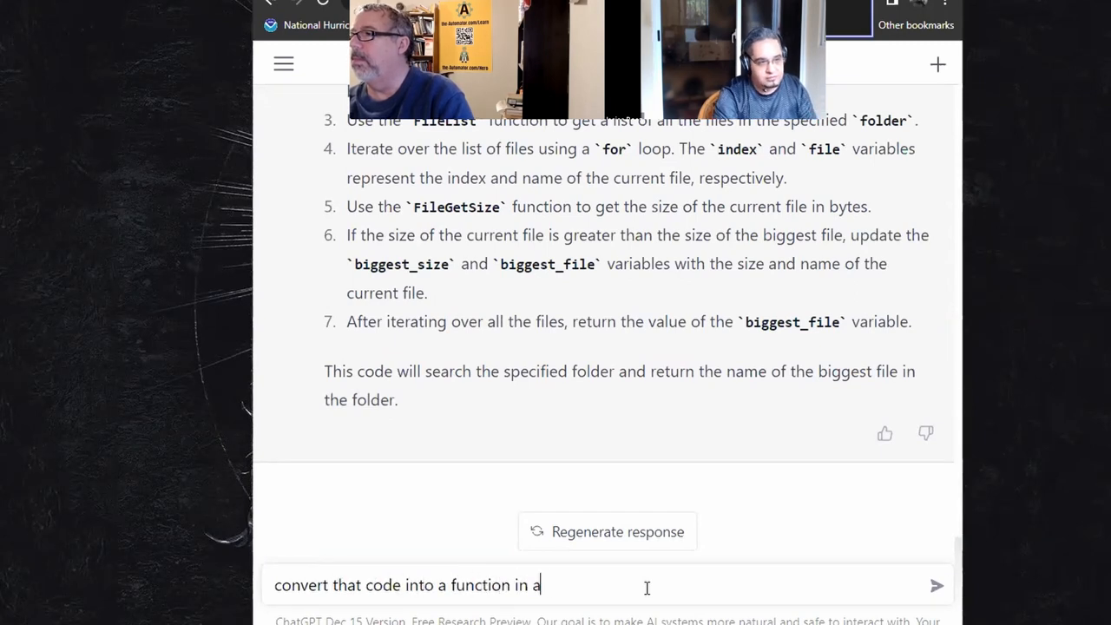
pyautogui.press('Return')
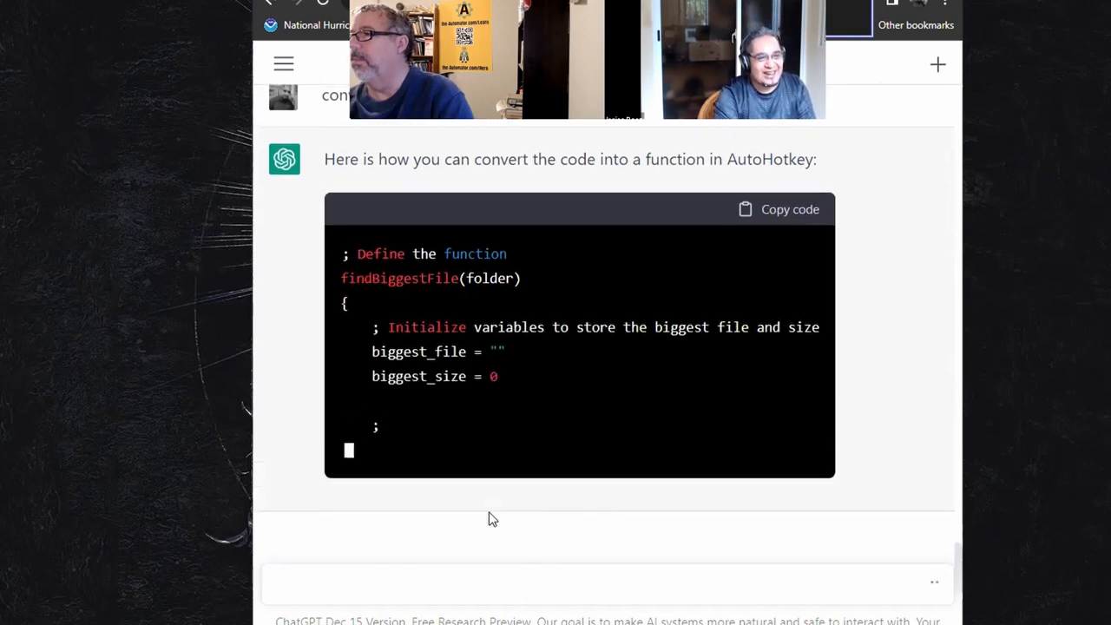
pyautogui.scroll(-3)
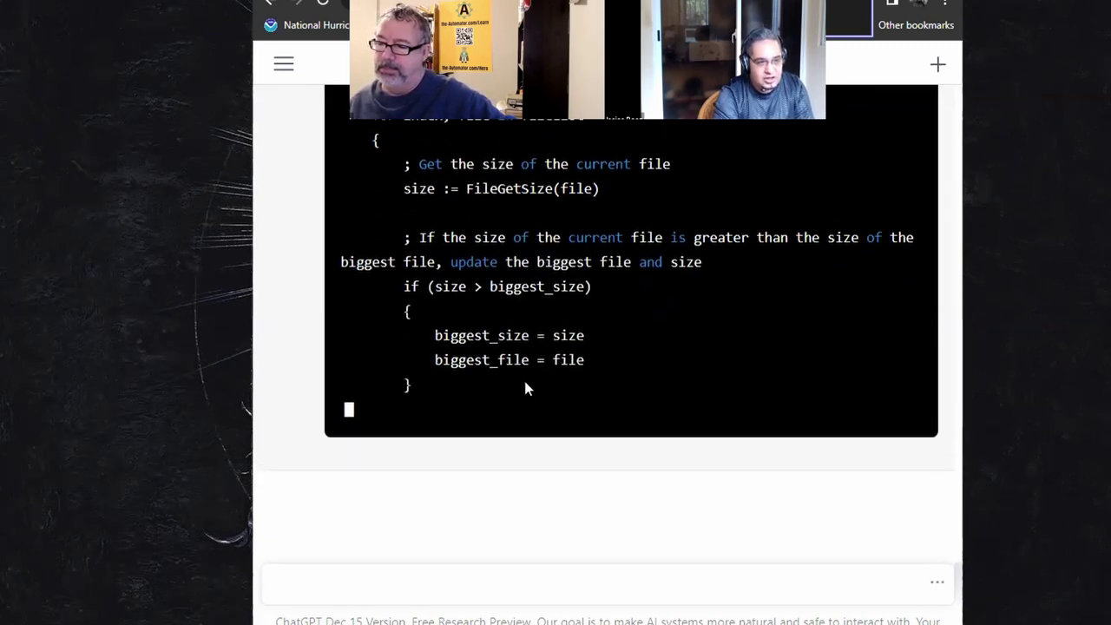
pyautogui.scroll(-3)
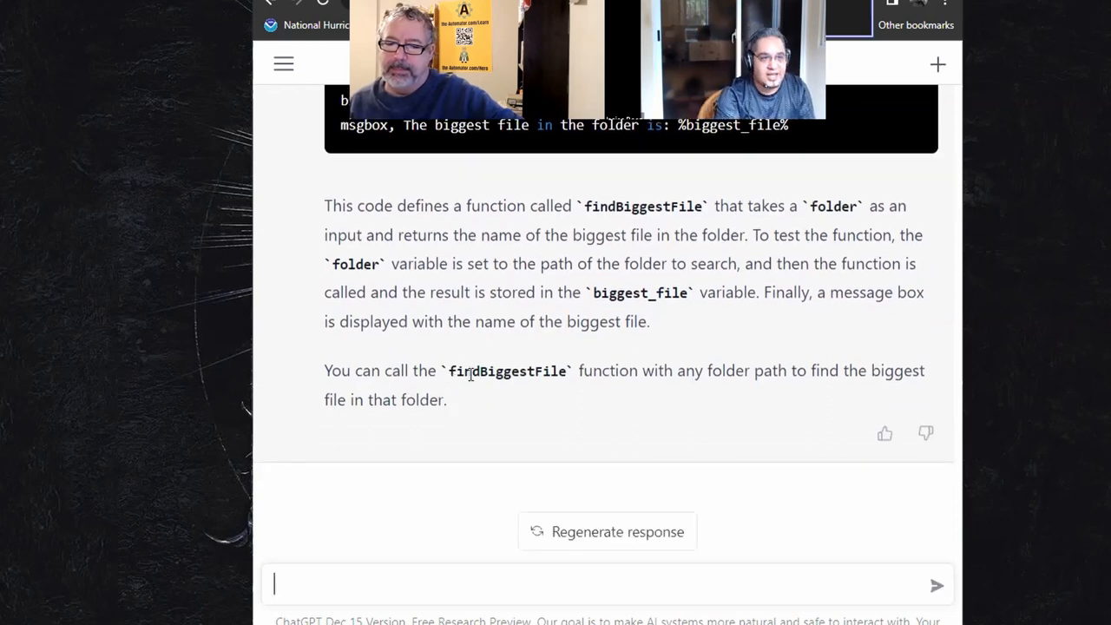
pyautogui.scroll(3)
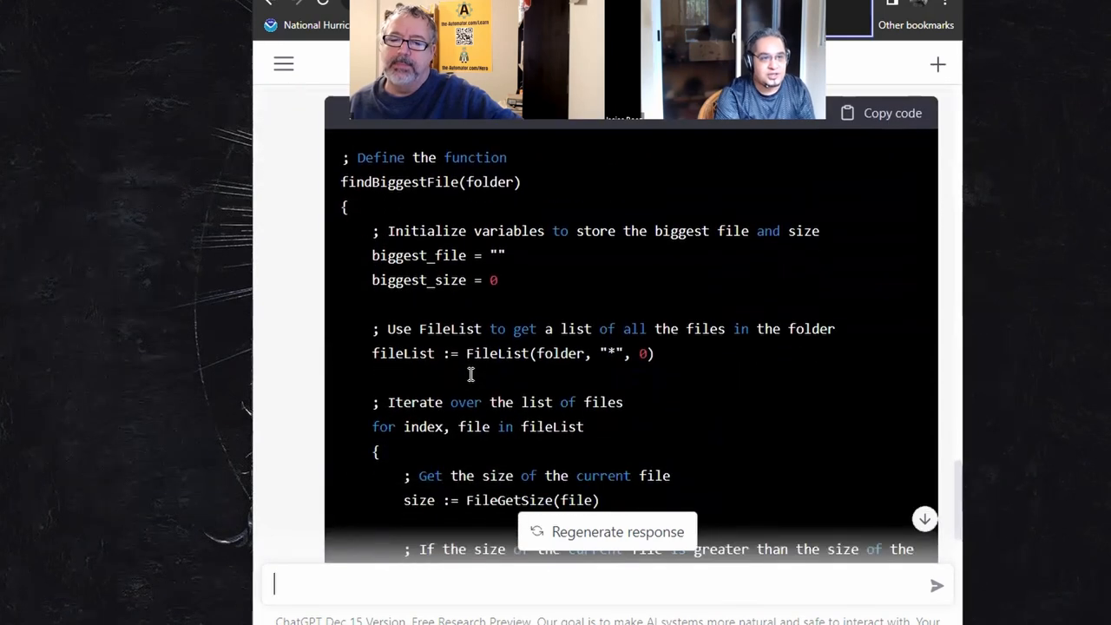
pyautogui.scroll(-3)
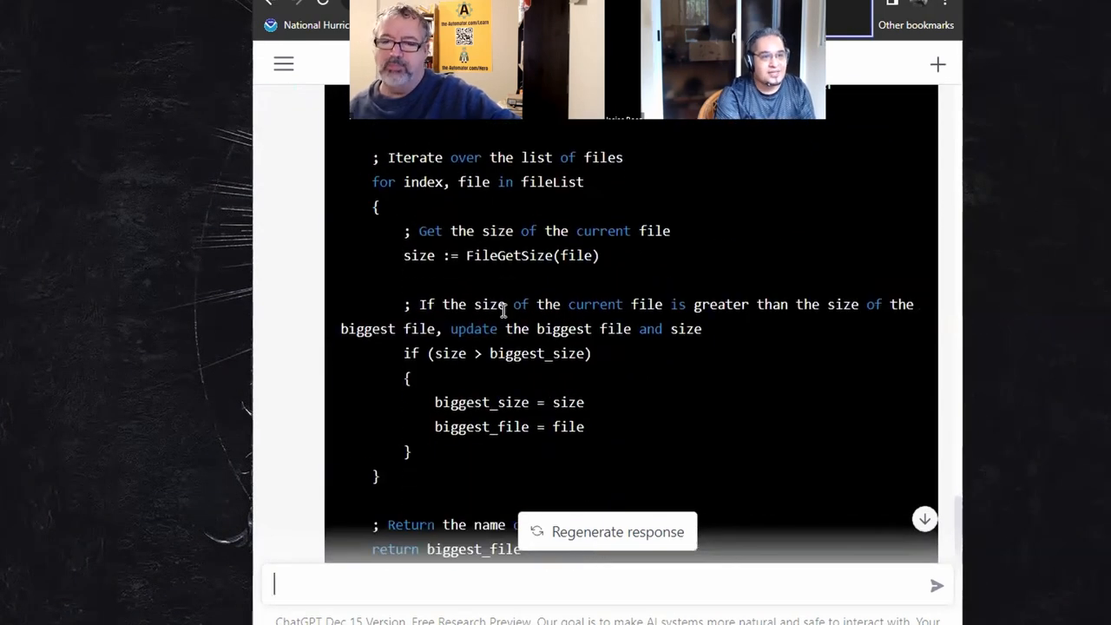
pyautogui.scroll(3)
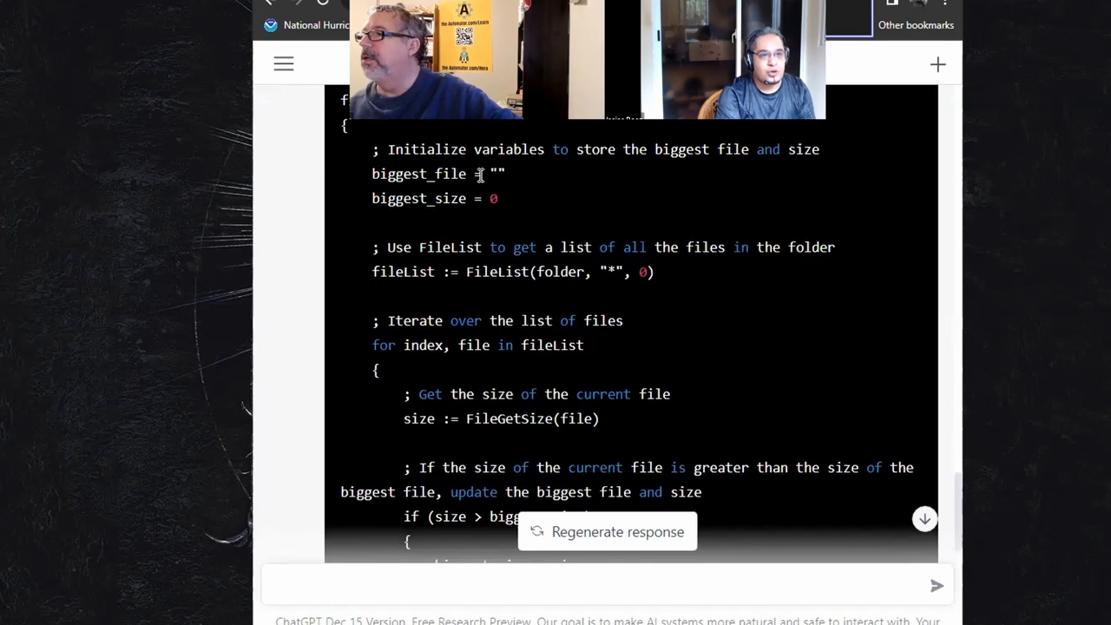
pyautogui.scroll(3)
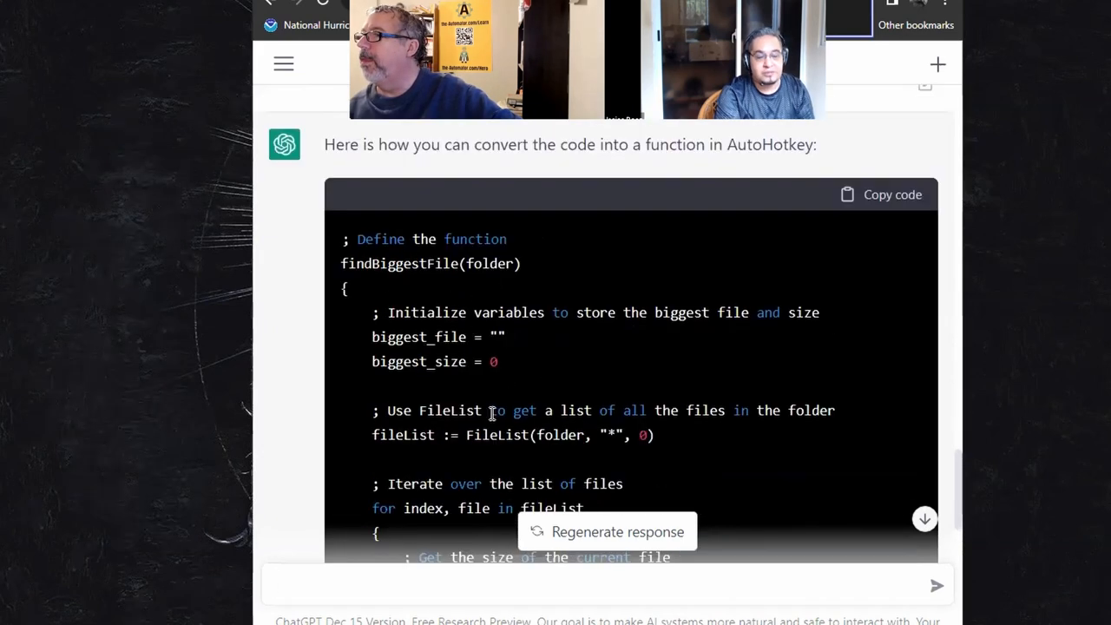
pyautogui.scroll(-3)
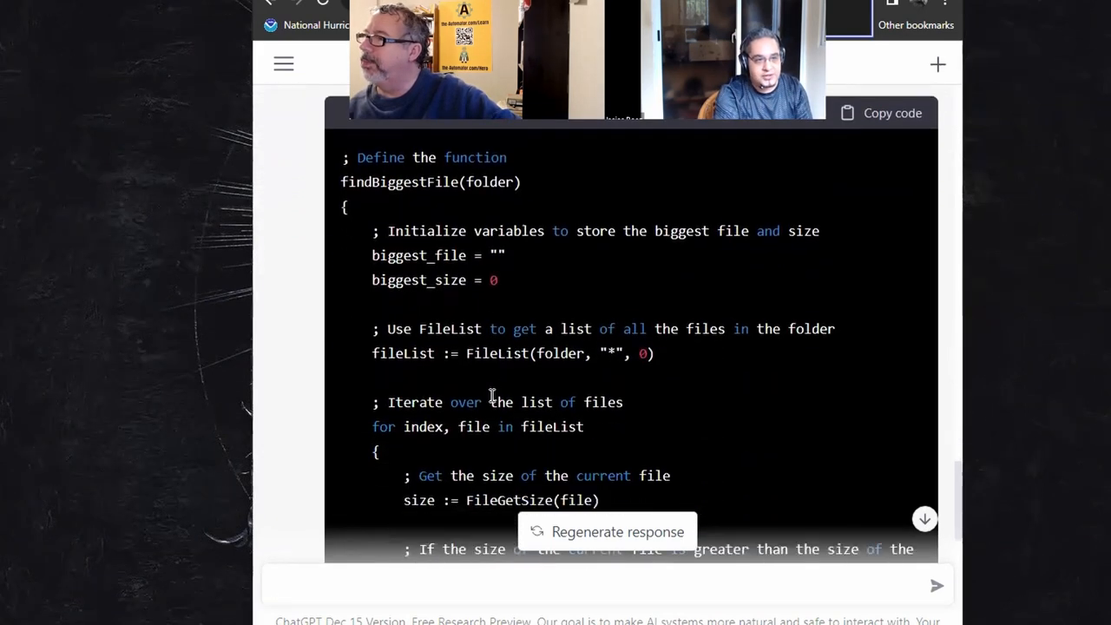
pyautogui.doubleClick(497, 355)
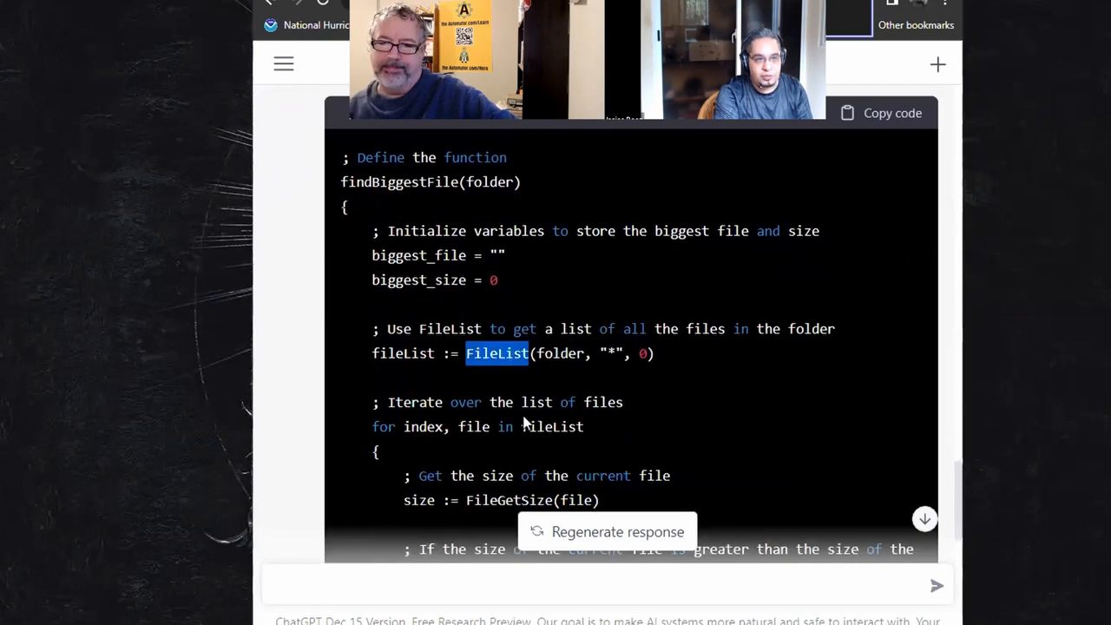
pyautogui.scroll(-3)
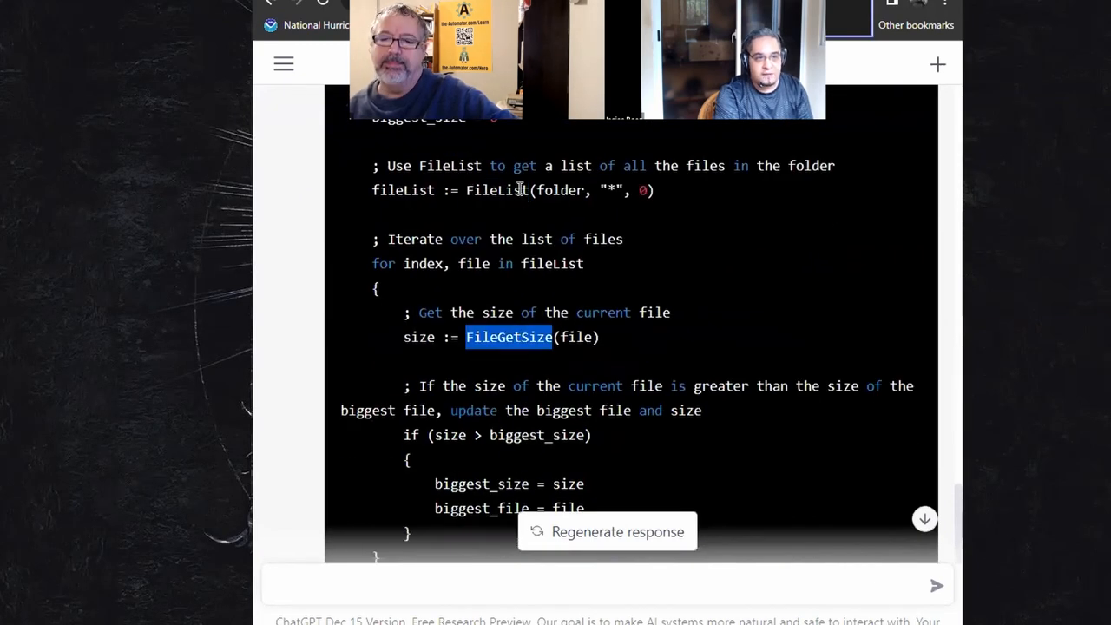
pyautogui.doubleClick(497, 189)
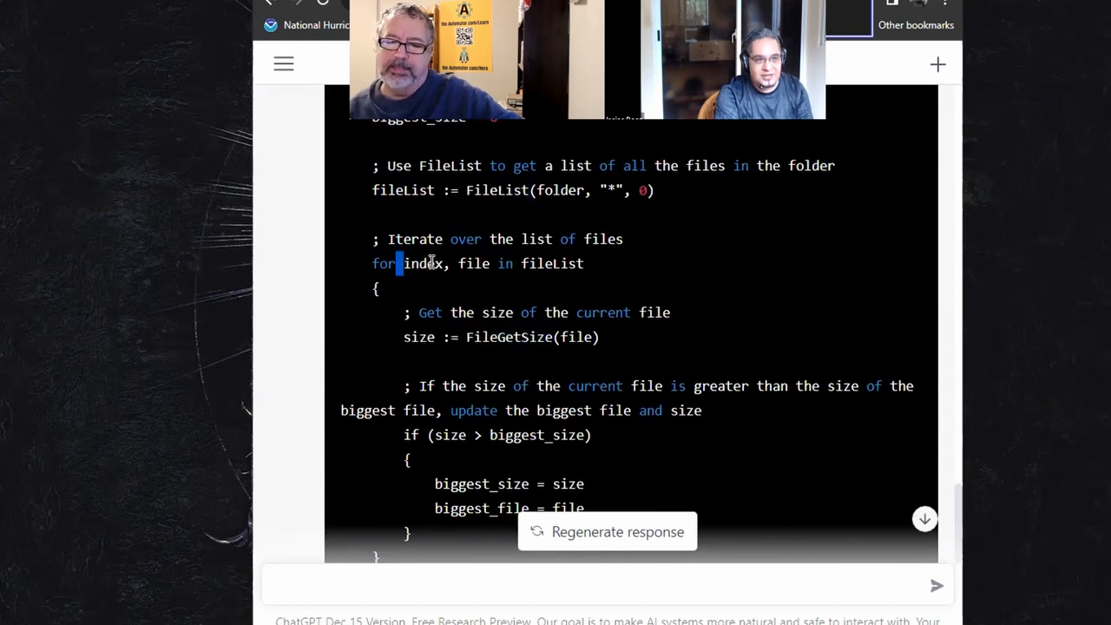
pyautogui.moveTo(403, 264); pyautogui.dragTo(490, 264)
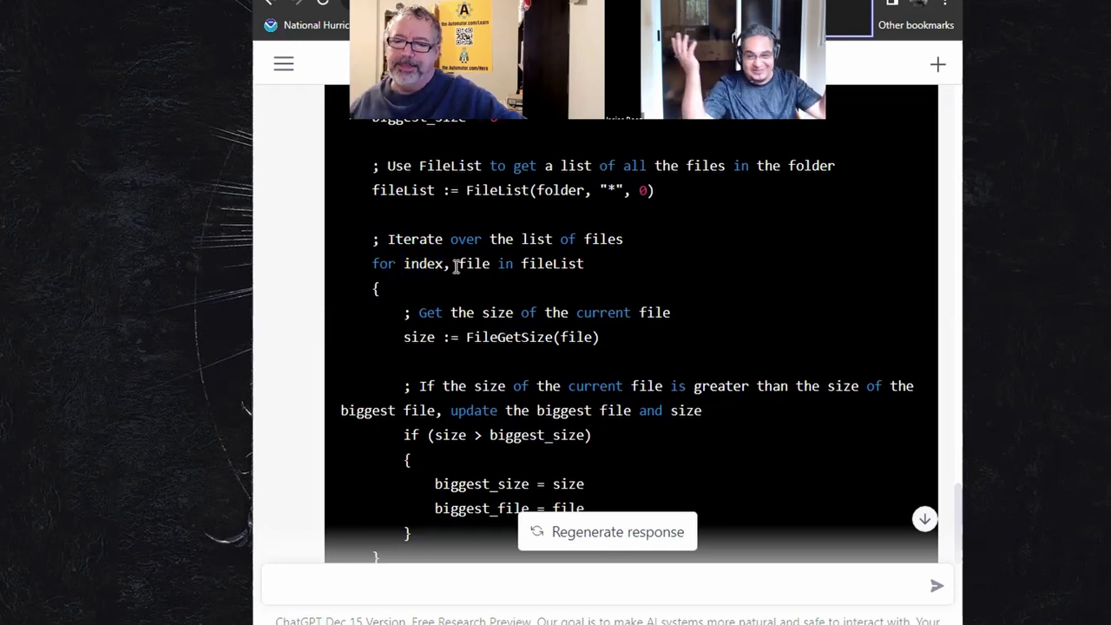
pyautogui.doubleClick(444, 264)
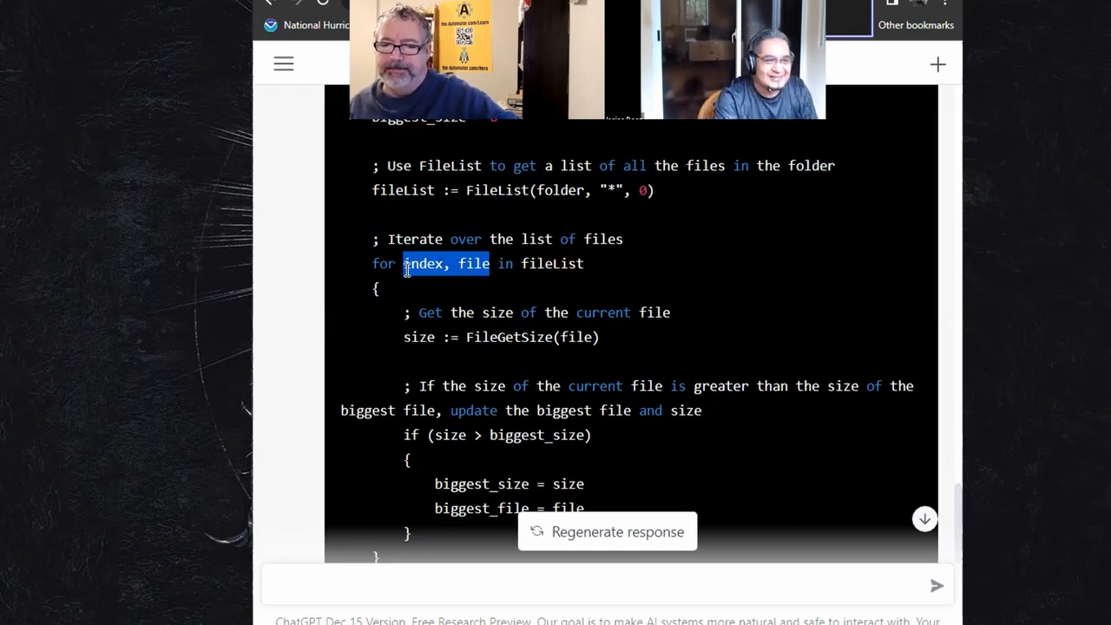
pyautogui.scroll(-3)
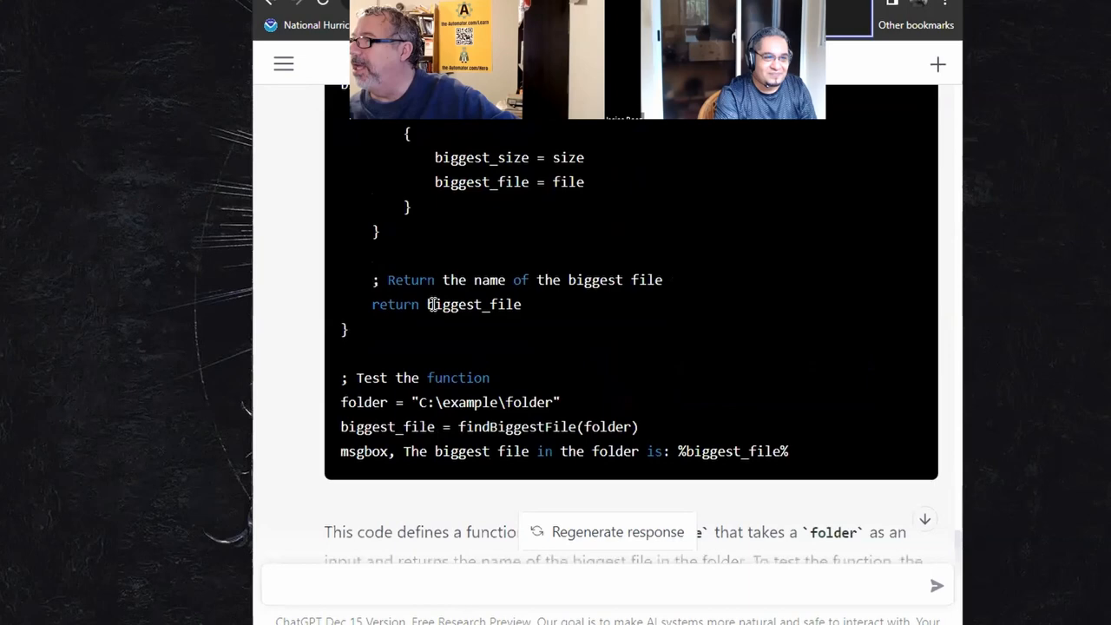
pyautogui.scroll(-3)
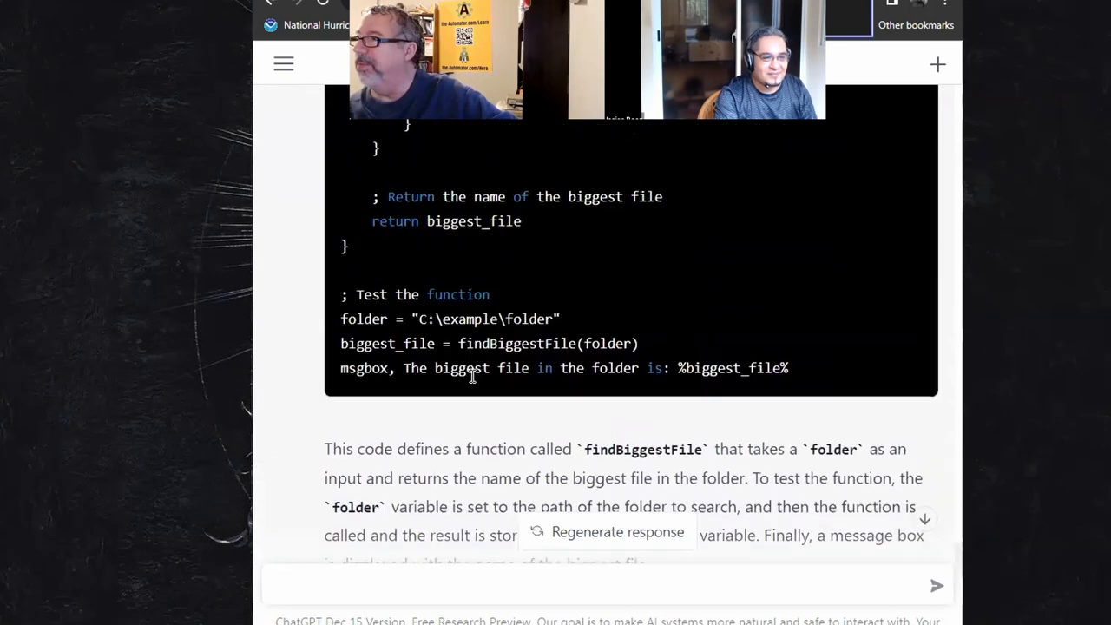
pyautogui.scroll(-3)
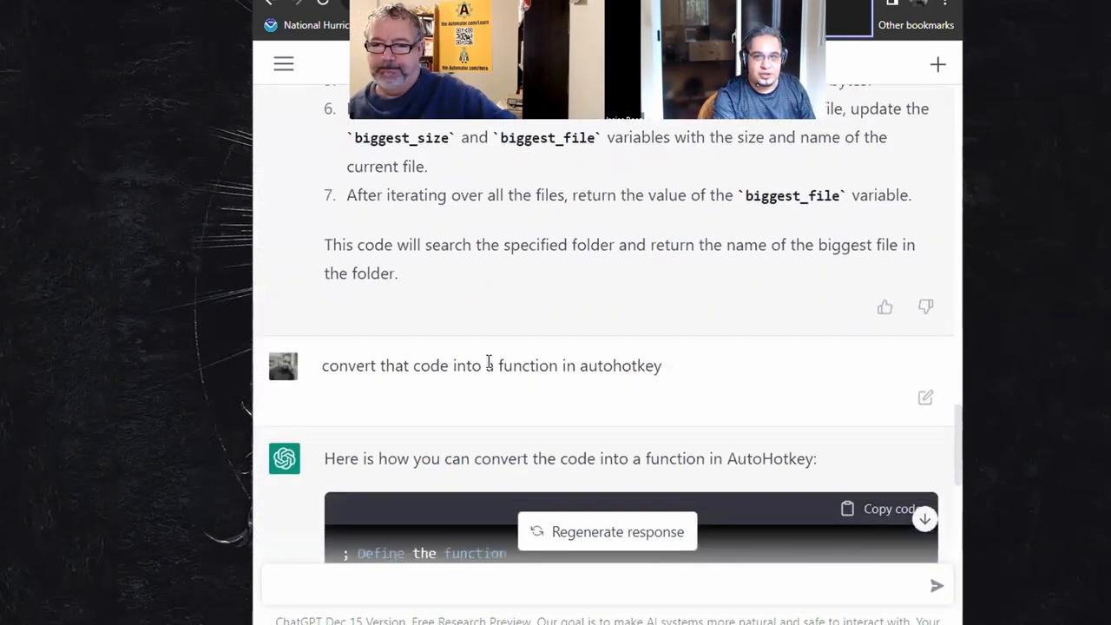
pyautogui.scroll(-3)
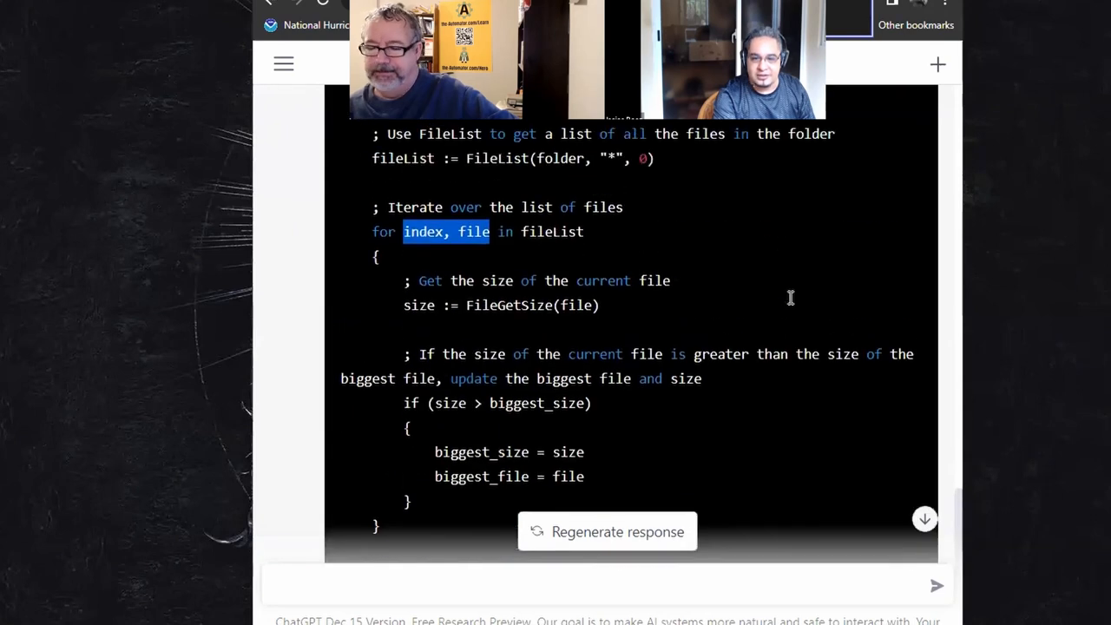
pyautogui.scroll(3)
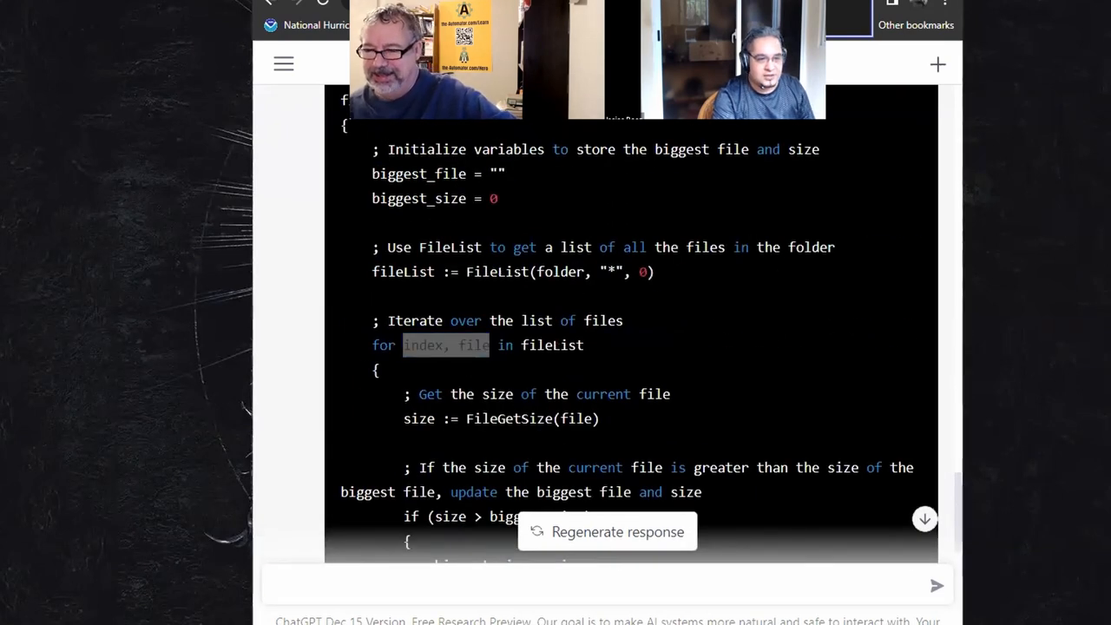
pyautogui.scroll(-3)
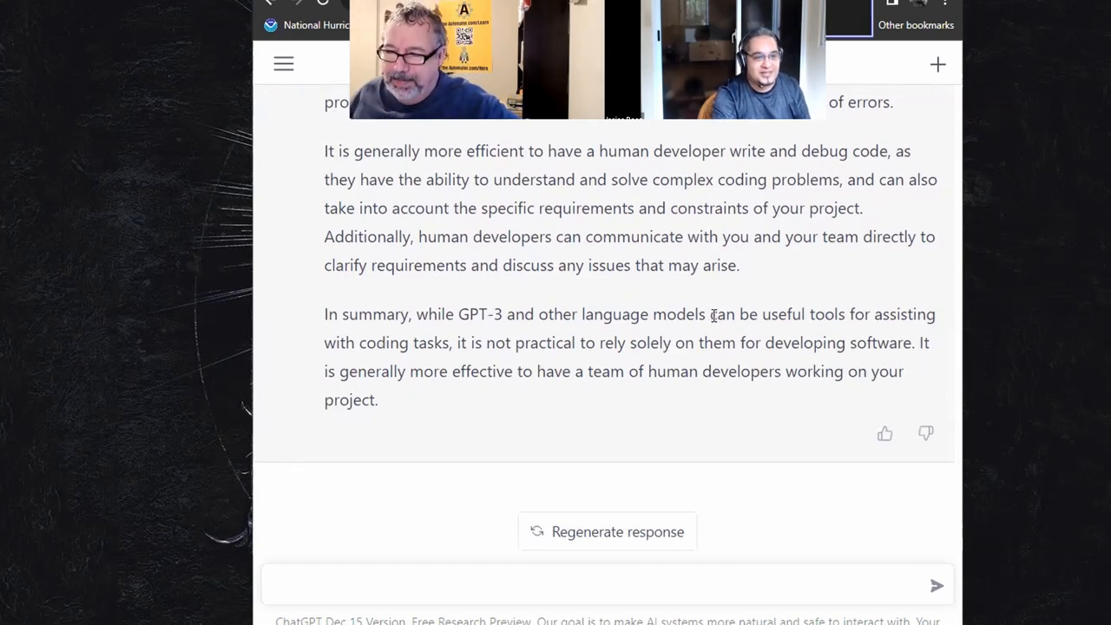
pyautogui.moveTo(415, 365)
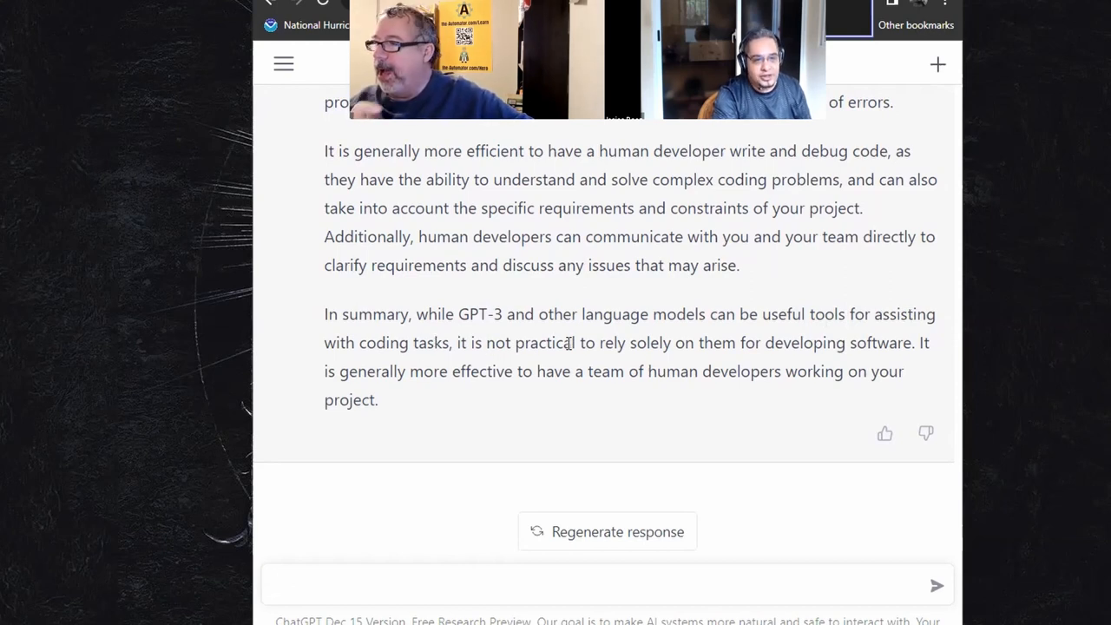
# Highlight the closing sentence of the reply on relying on language models and rate it with a thumbs-up
pyautogui.click(608, 583)
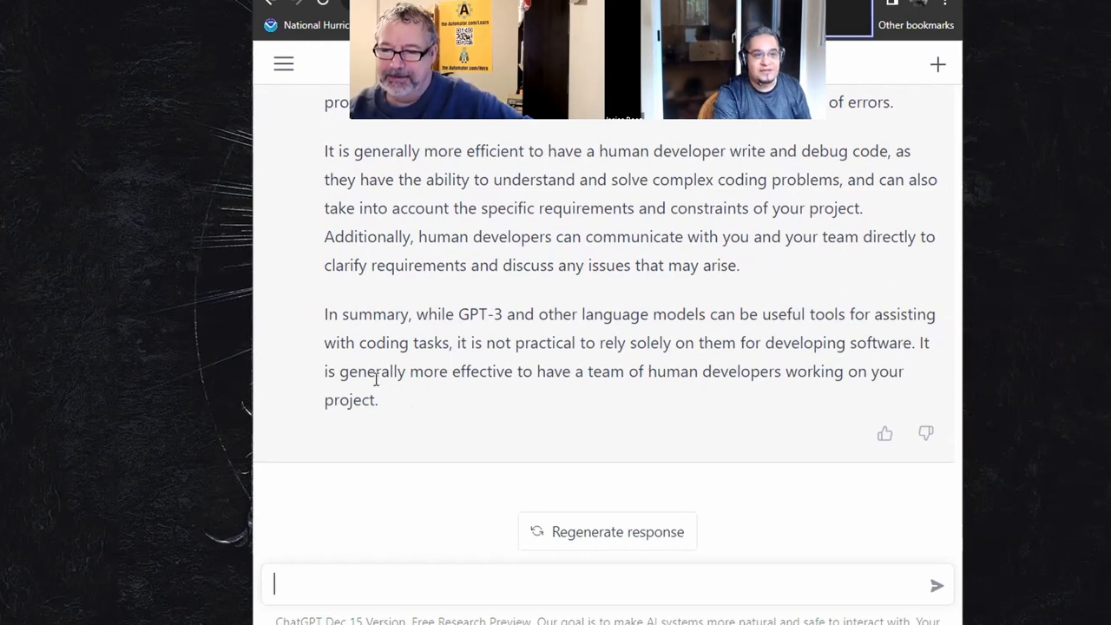
pyautogui.doubleClick(483, 371)
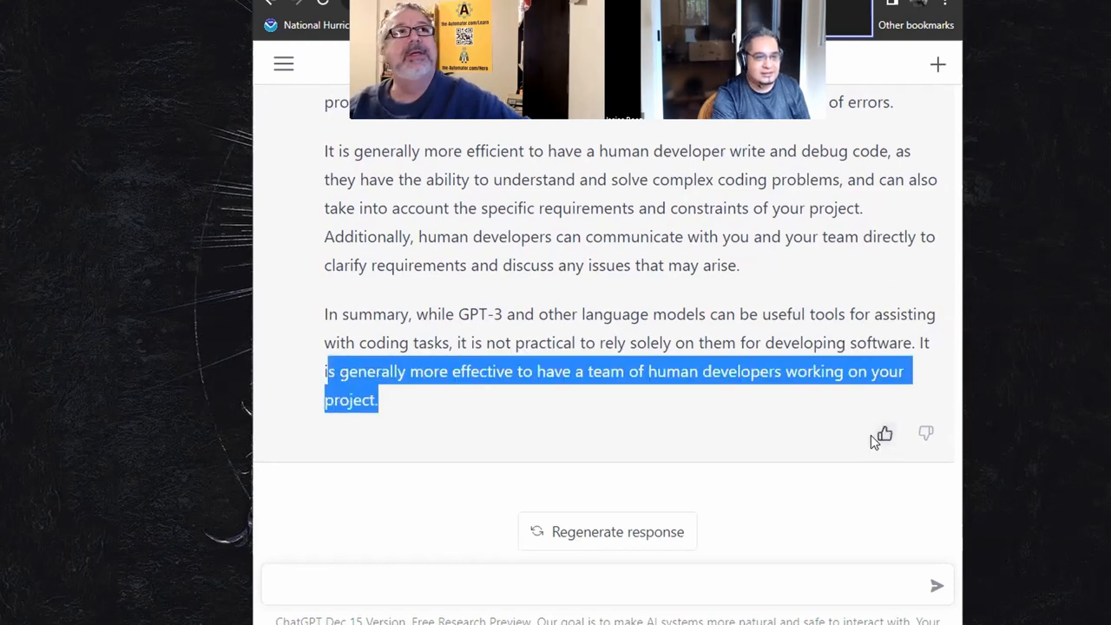
pyautogui.click(413, 448)
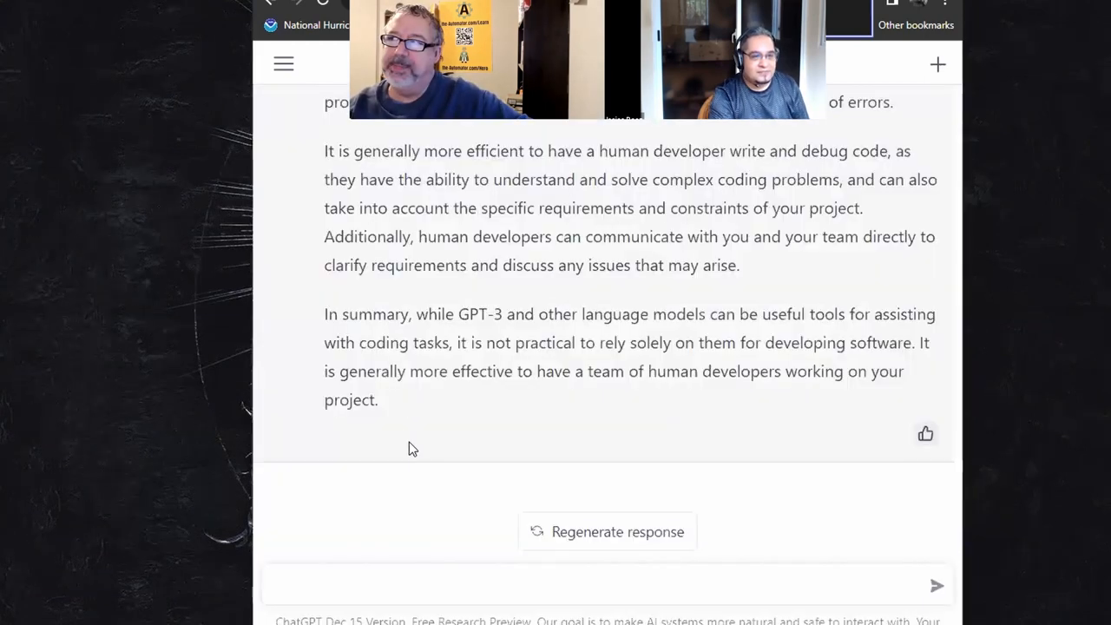
pyautogui.scroll(3)
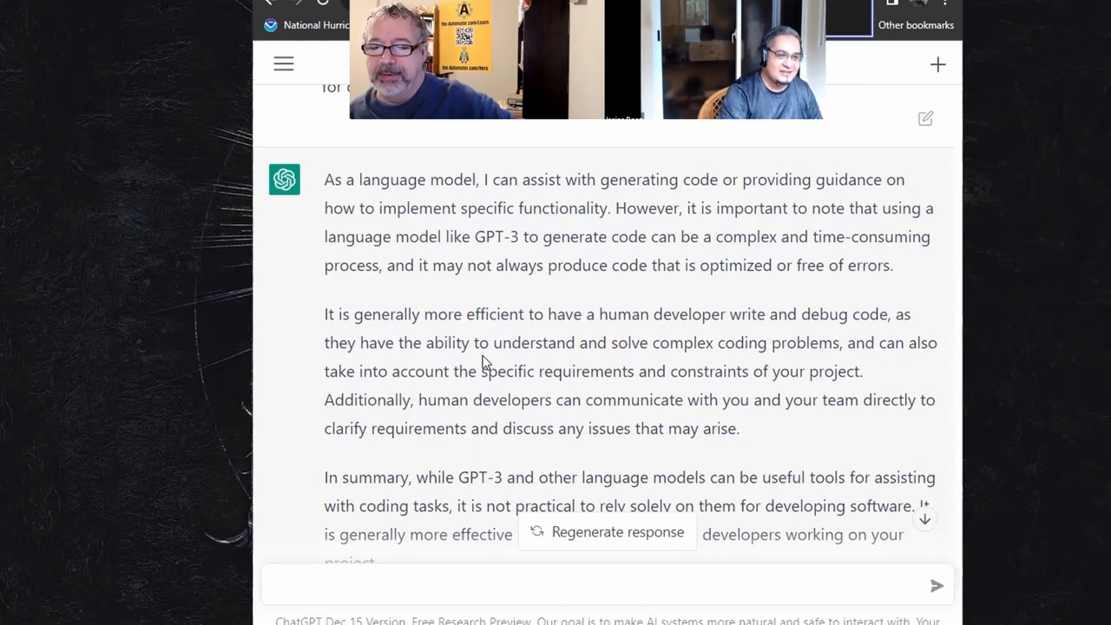
pyautogui.scroll(-3)
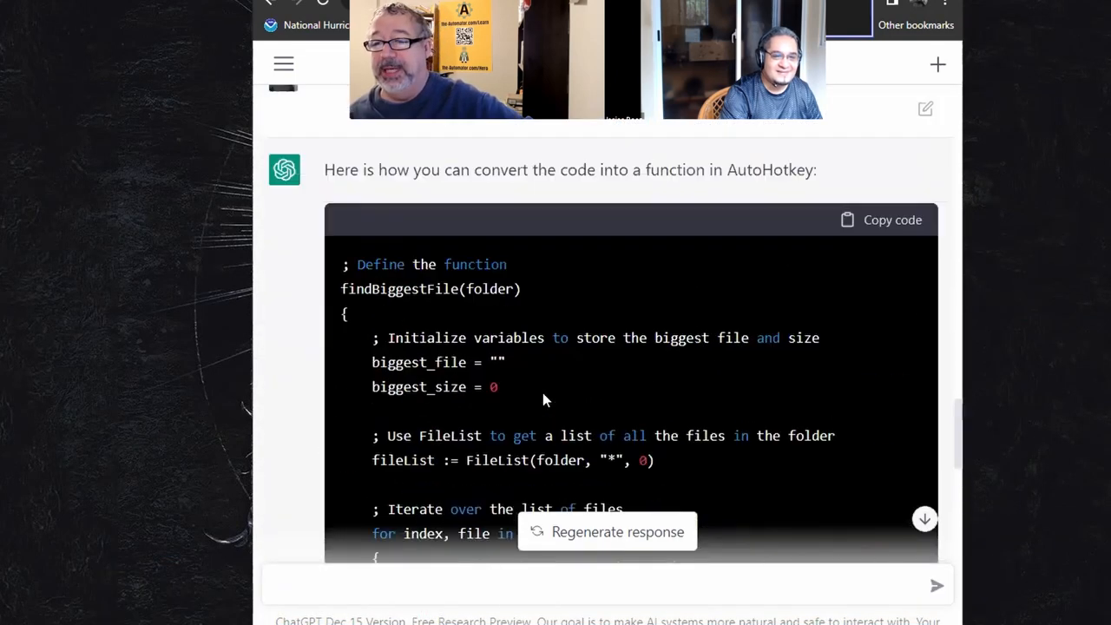
pyautogui.scroll(-3)
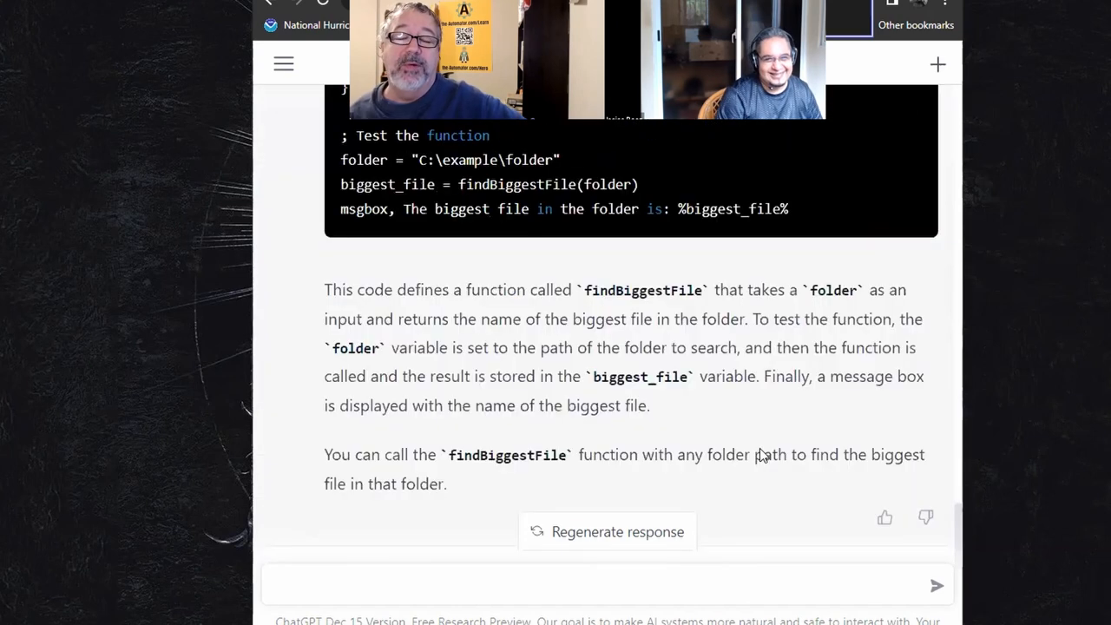